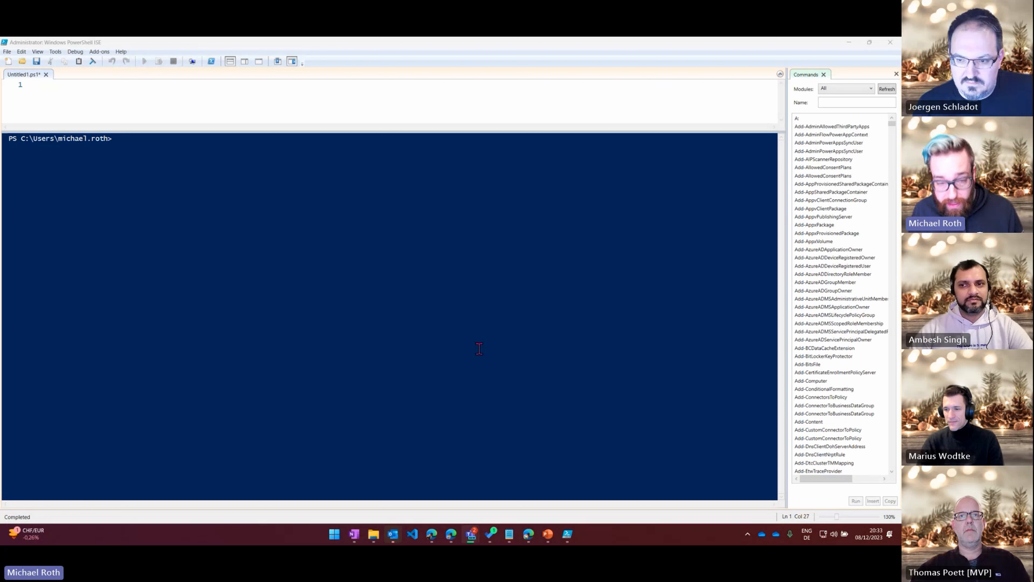
- Search Start for PowerShell and launch Windows PowerShell ISE as administrator
{"action": "left_click", "coordinate": [334, 535]}
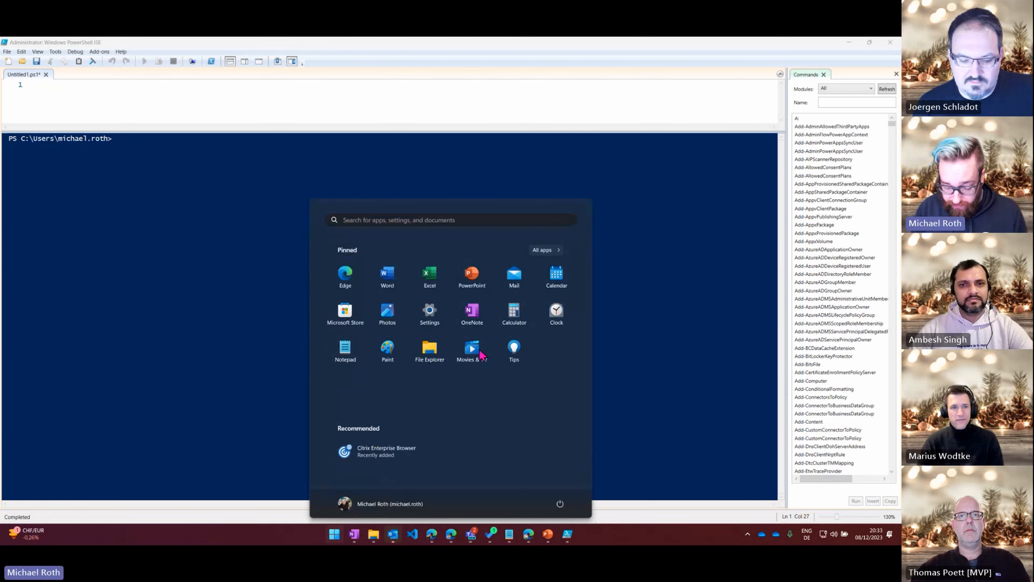
{"action": "type", "text": "PowerShell"}
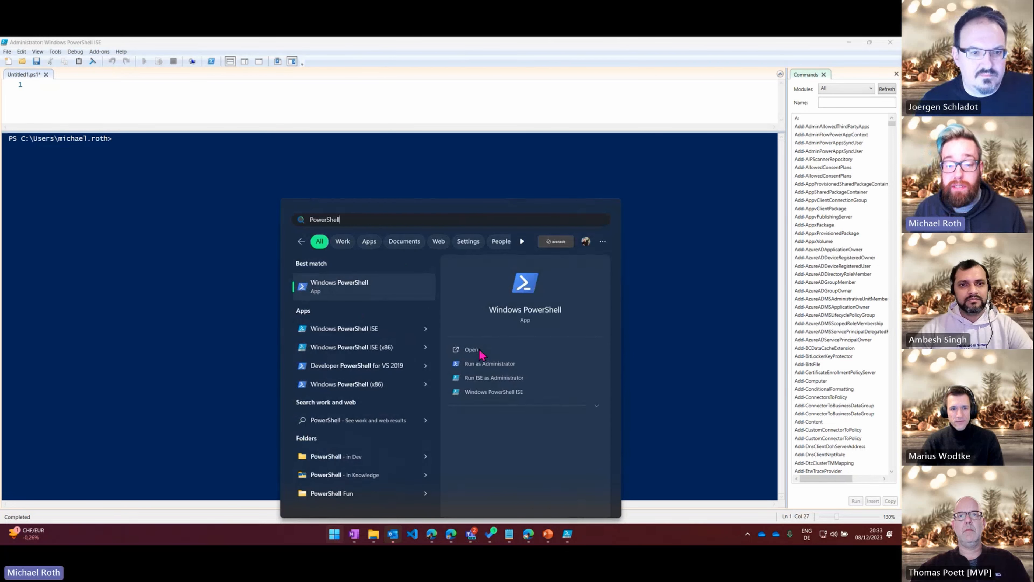
{"action": "mouse_move", "coordinate": [344, 328]}
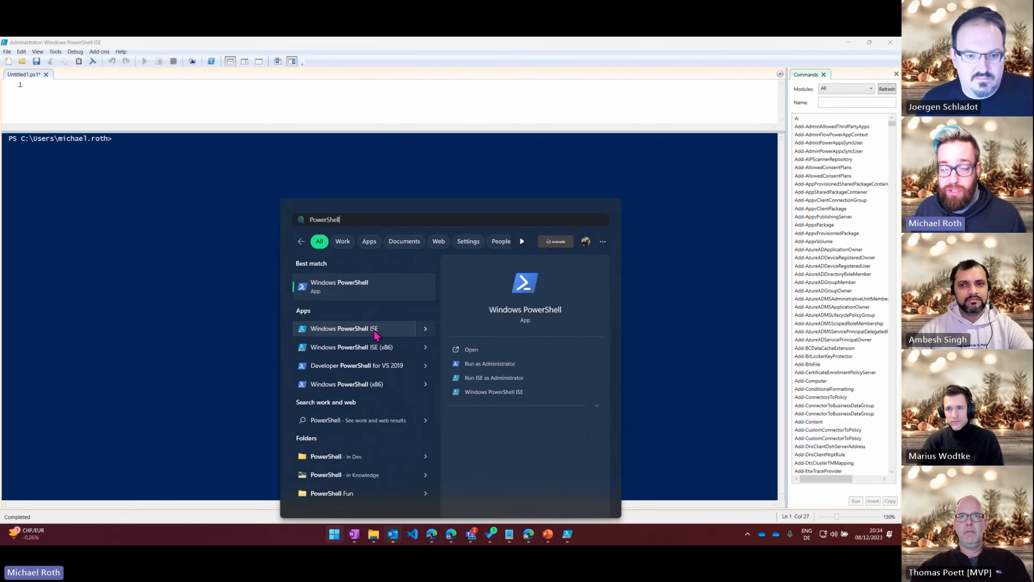
{"action": "right_click", "coordinate": [344, 328]}
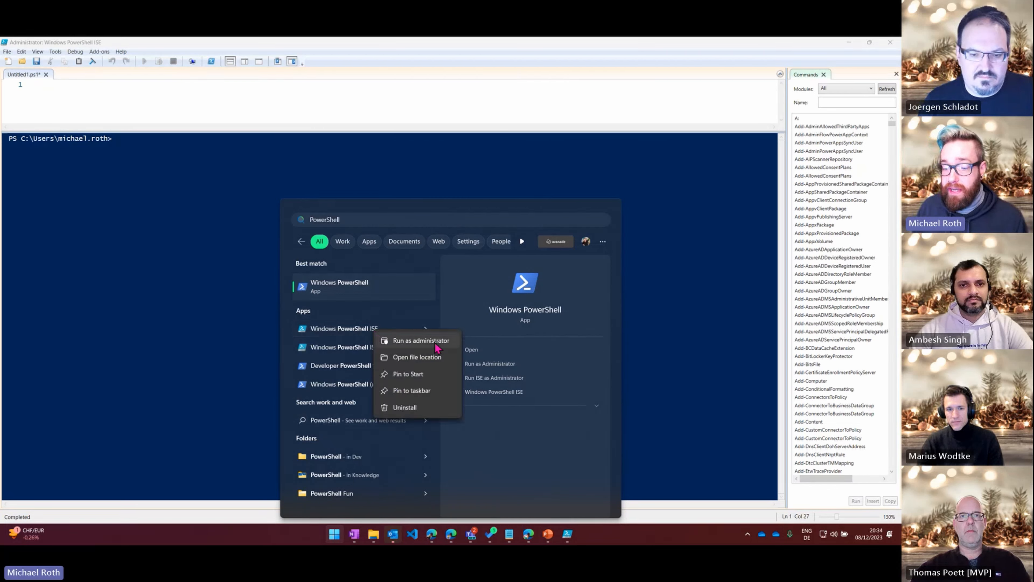
{"action": "mouse_move", "coordinate": [459, 185]}
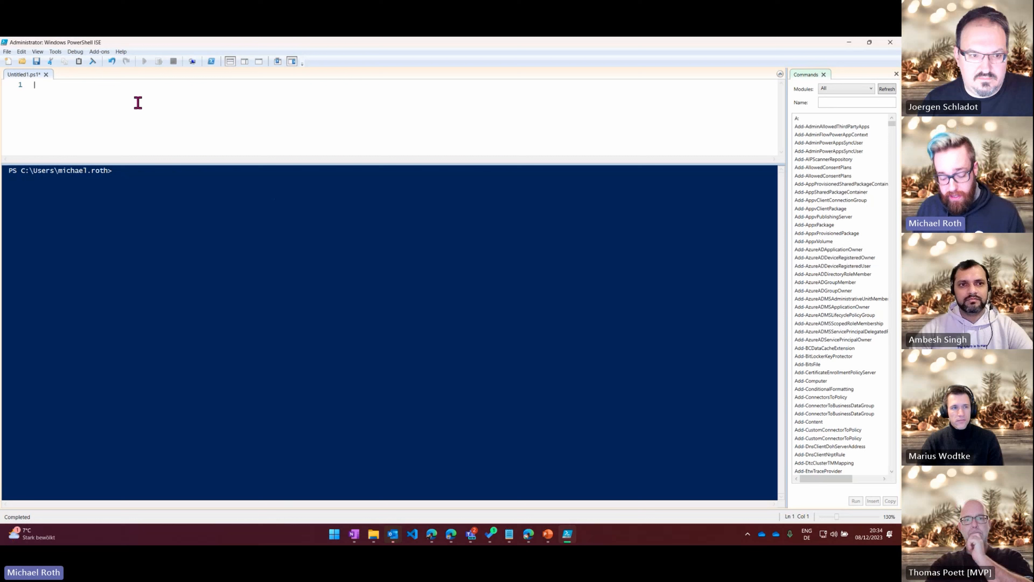
{"action": "key", "text": "Enter"}
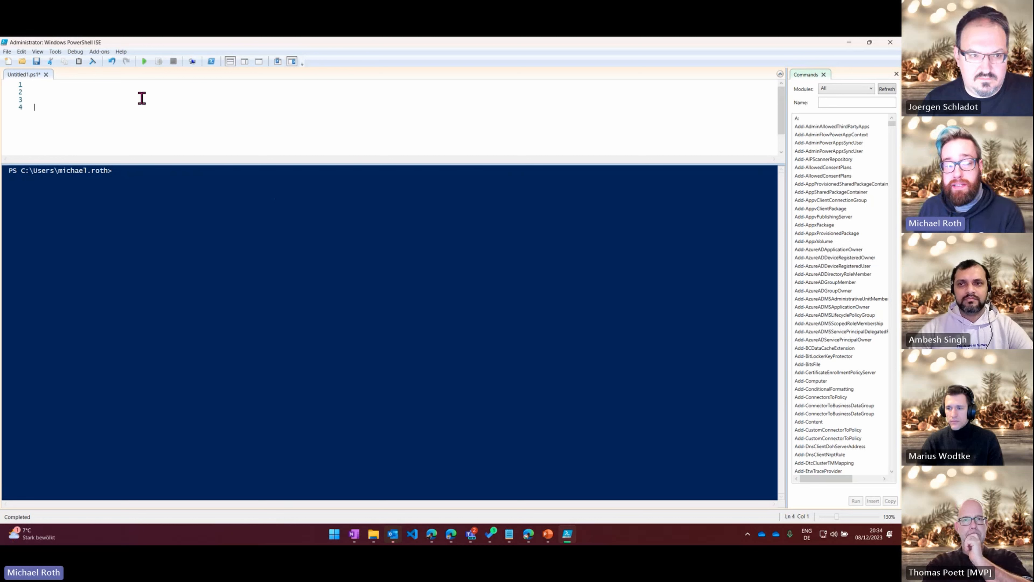
{"action": "left_click", "coordinate": [34, 85]}
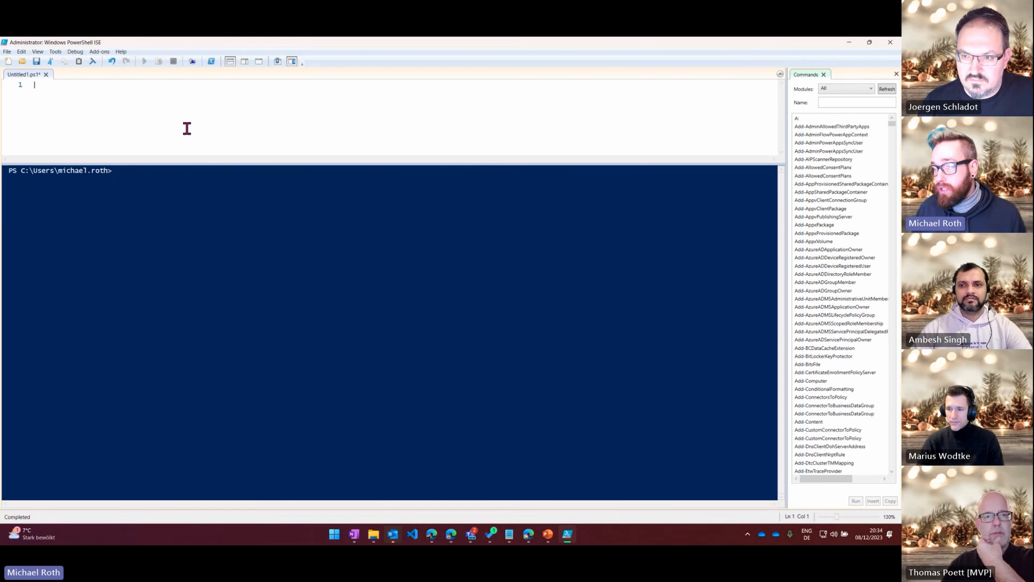
{"action": "mouse_move", "coordinate": [858, 191]}
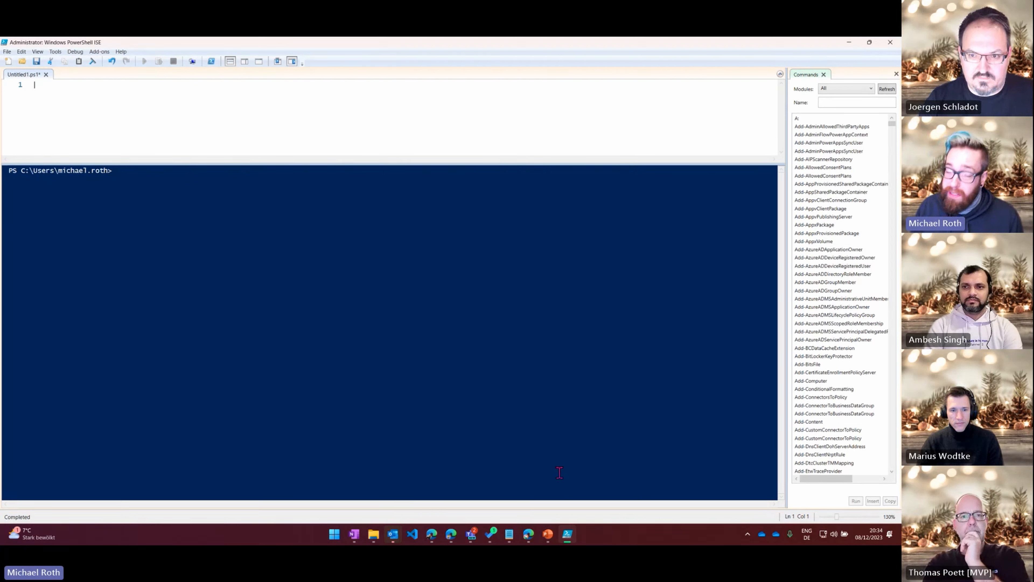
{"action": "mouse_move", "coordinate": [542, 468]}
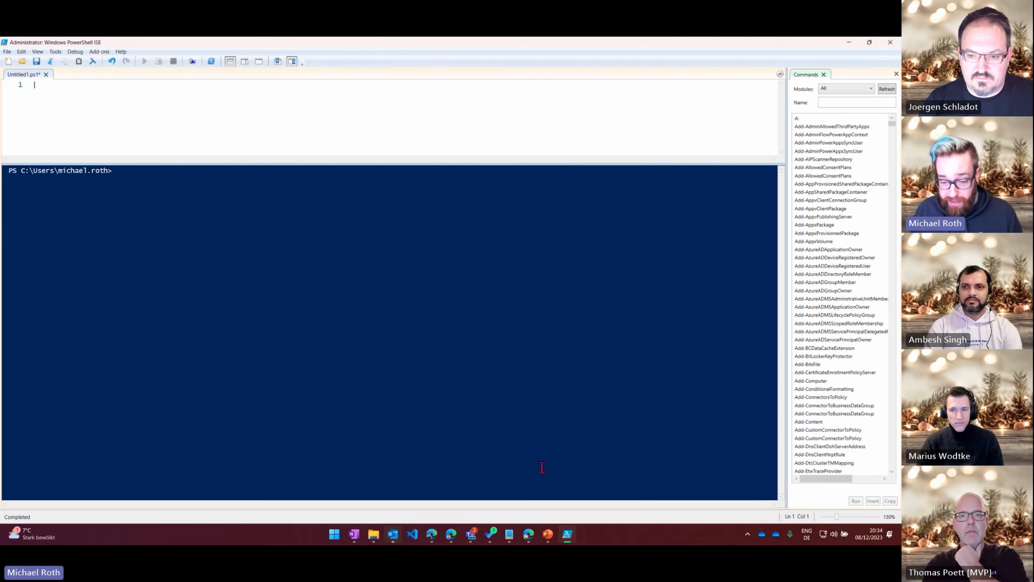
{"action": "mouse_move", "coordinate": [529, 535]}
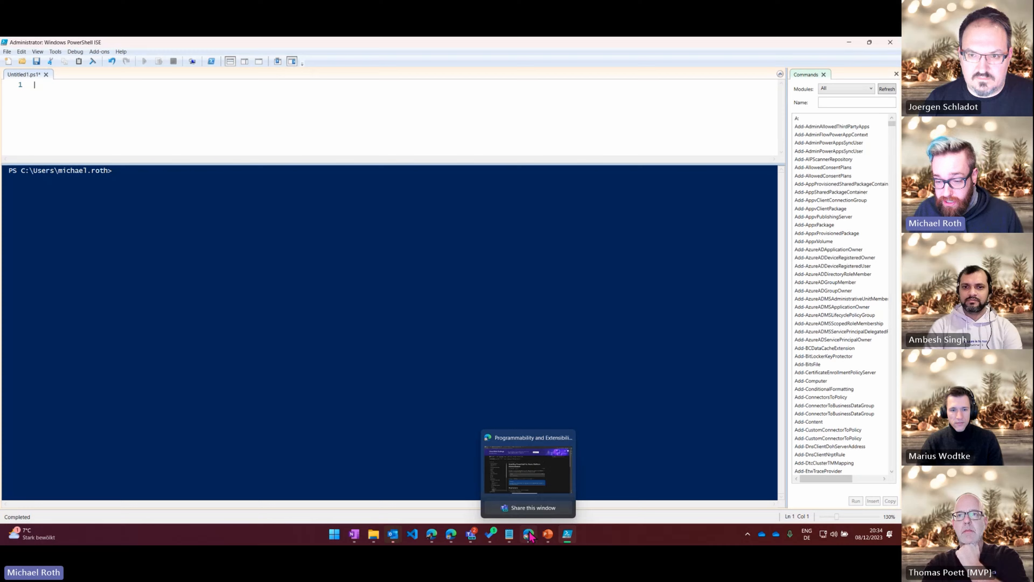
- Show the Learn article's Install-Module commands for the Power Platform admin modules in Edge
{"action": "left_click", "coordinate": [528, 476]}
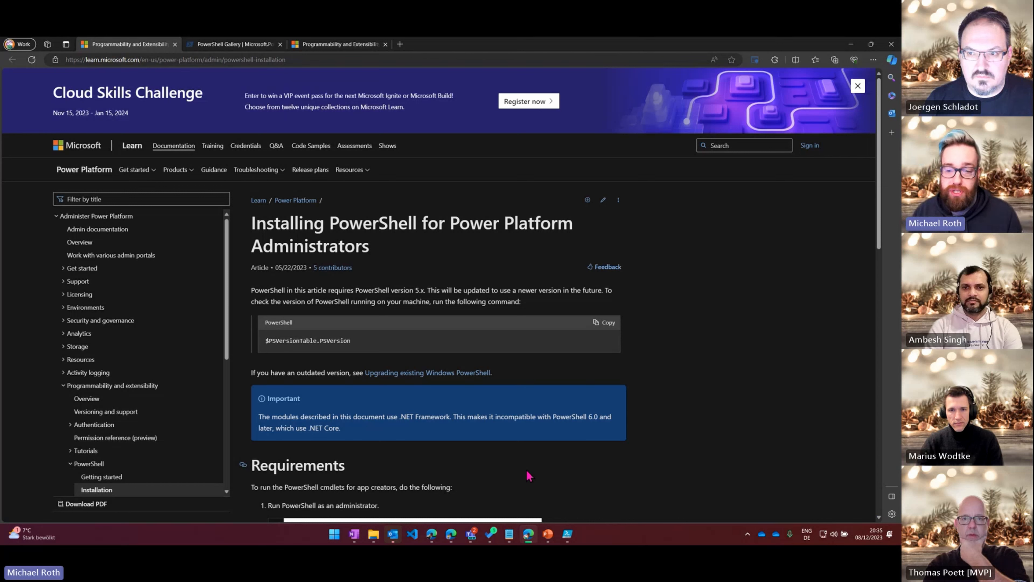
{"action": "mouse_move", "coordinate": [656, 399]}
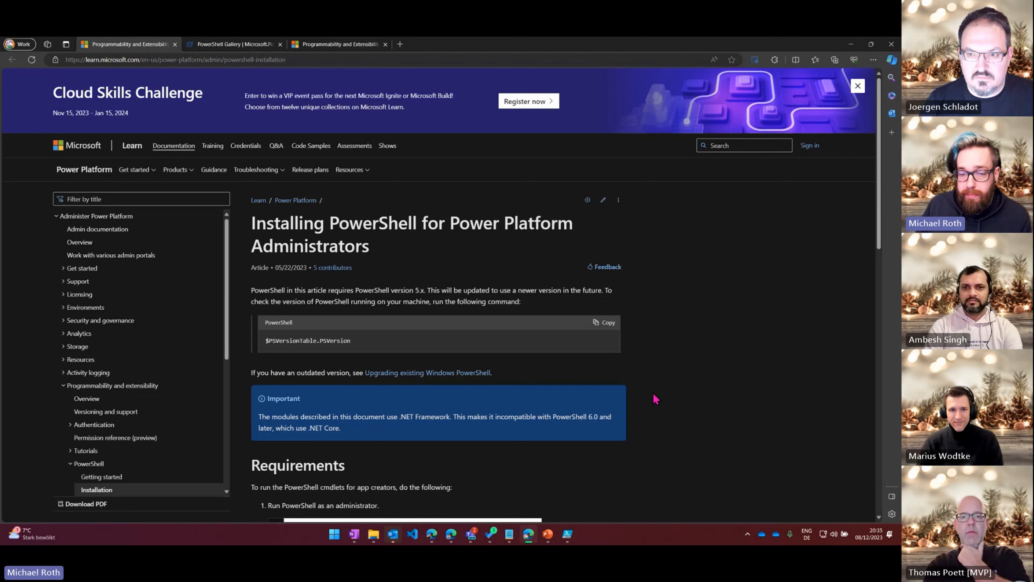
{"action": "mouse_move", "coordinate": [674, 379]}
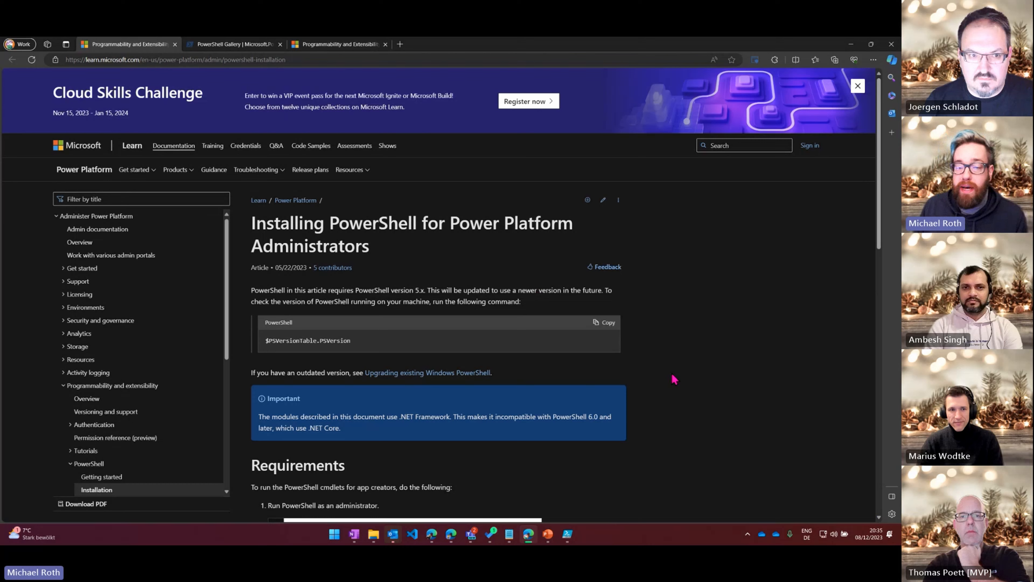
{"action": "scroll", "scroll_direction": "down", "scroll_amount": 3}
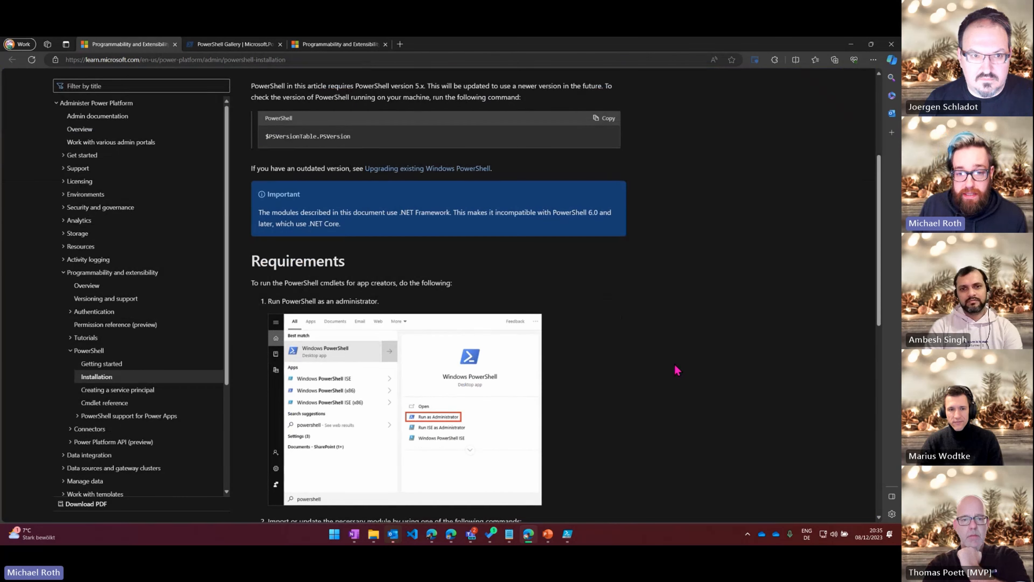
{"action": "scroll", "scroll_direction": "up", "scroll_amount": 3}
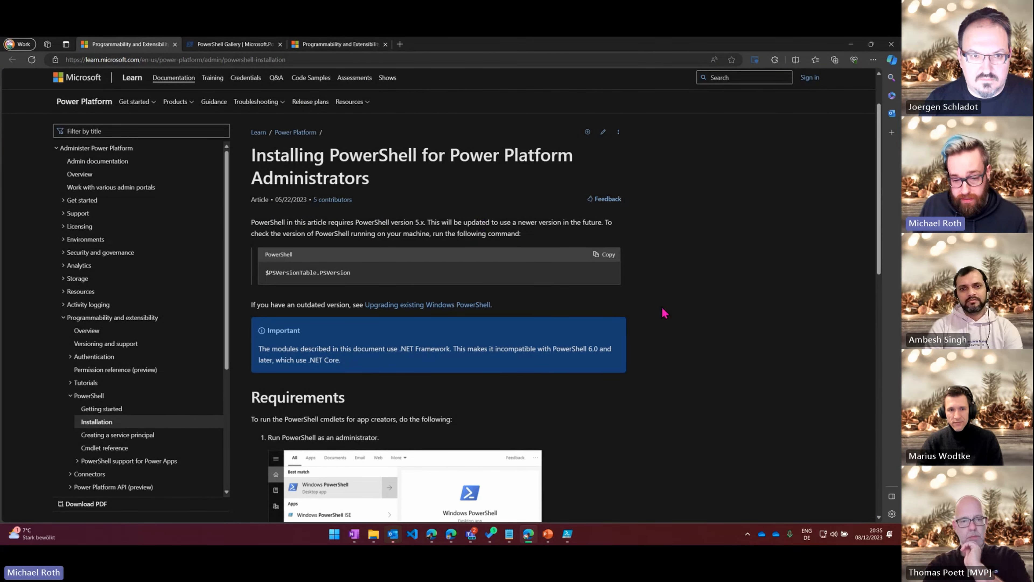
{"action": "scroll", "scroll_direction": "down", "scroll_amount": 3}
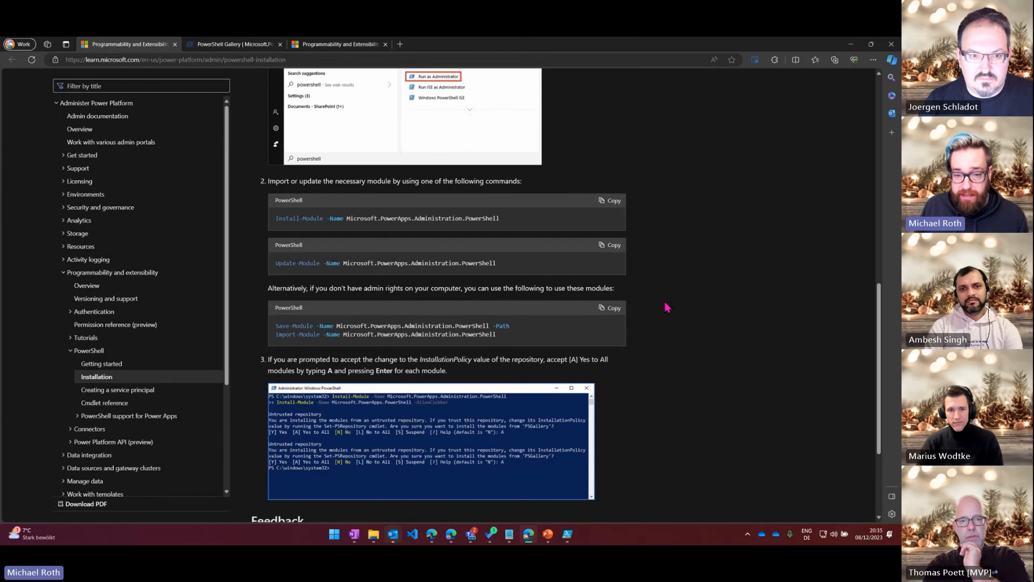
{"action": "mouse_move", "coordinate": [498, 221]}
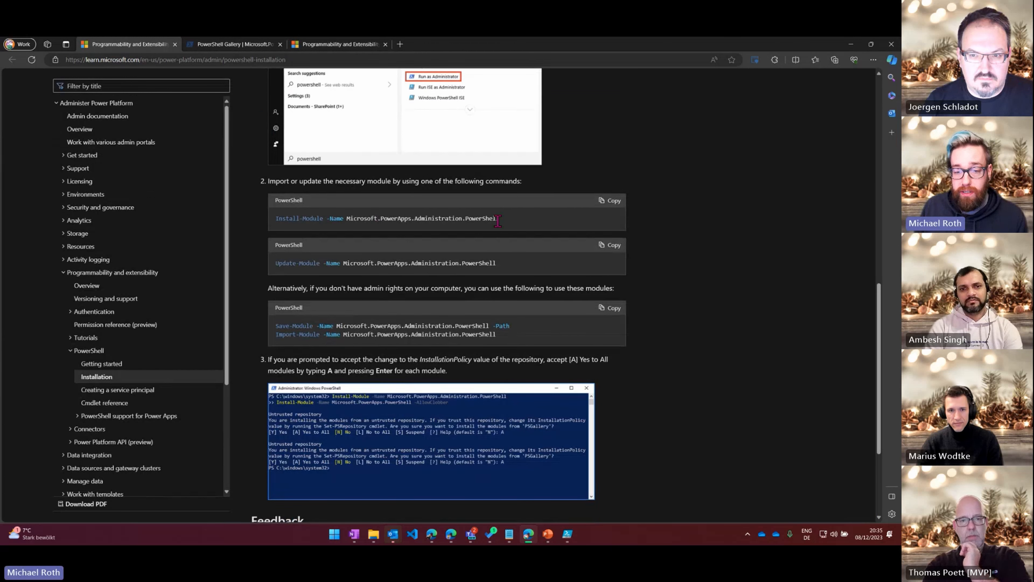
{"action": "mouse_move", "coordinate": [515, 229]}
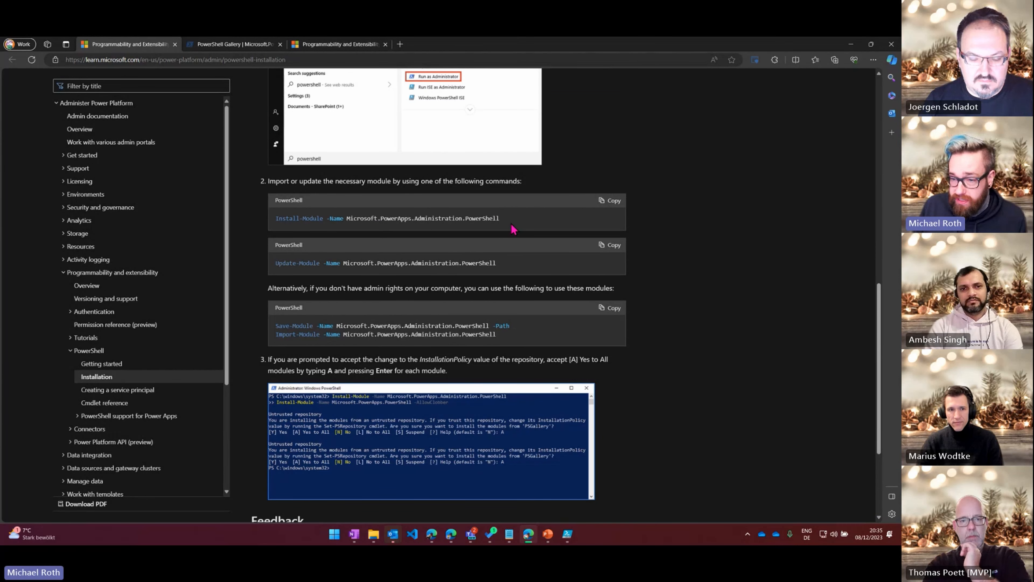
{"action": "mouse_move", "coordinate": [291, 96]}
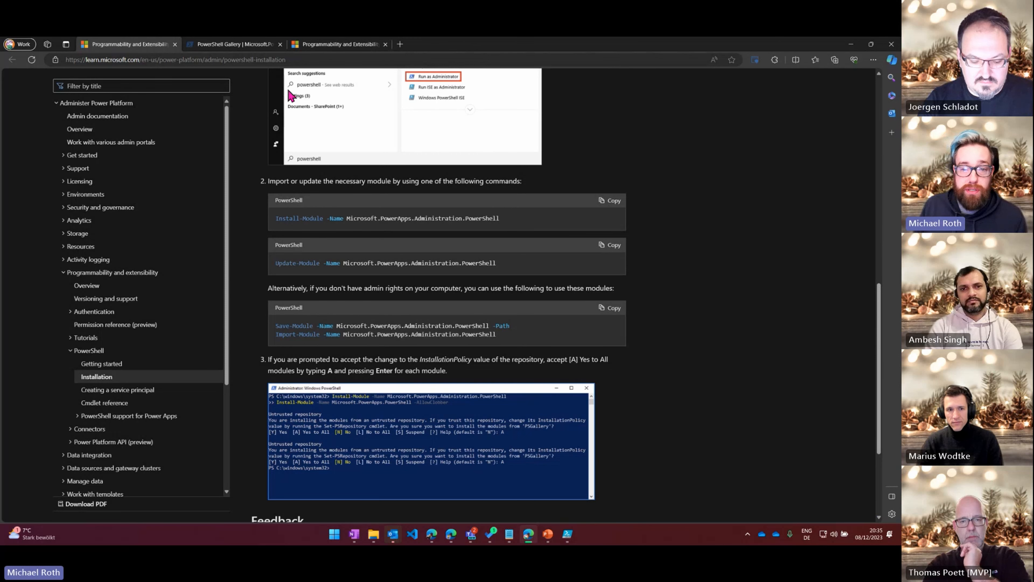
- Copy the Install-Module command for Microsoft.PowerApps.Administration.PowerShell from PowerShell Gallery, then return to Learn
{"action": "left_click", "coordinate": [235, 44]}
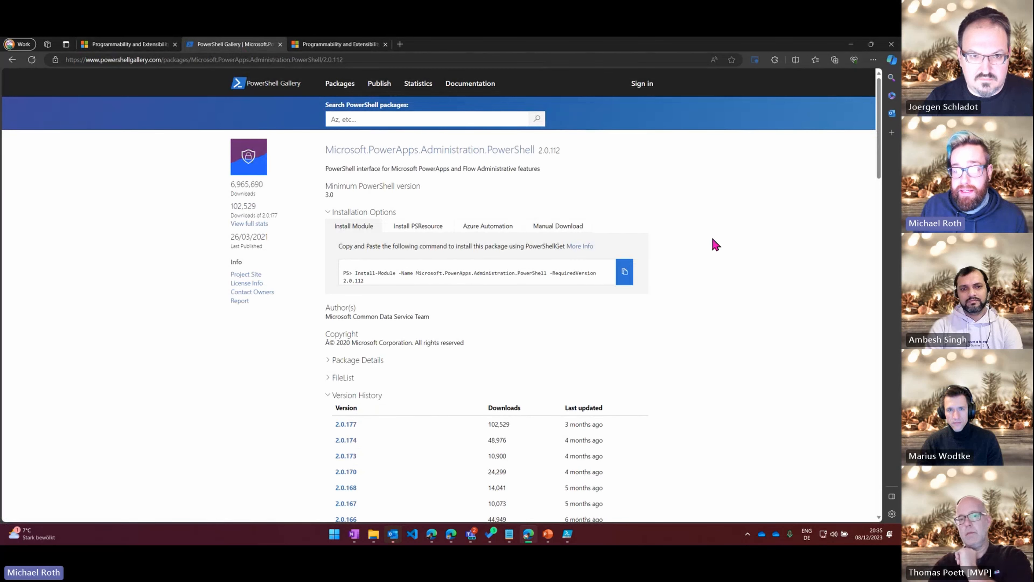
{"action": "mouse_move", "coordinate": [429, 188]}
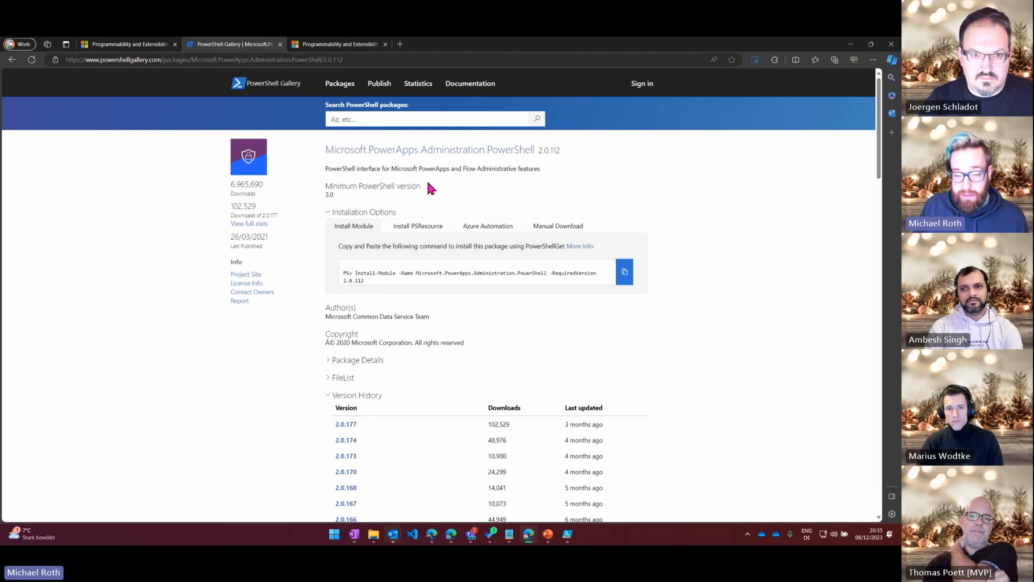
{"action": "mouse_move", "coordinate": [485, 293]}
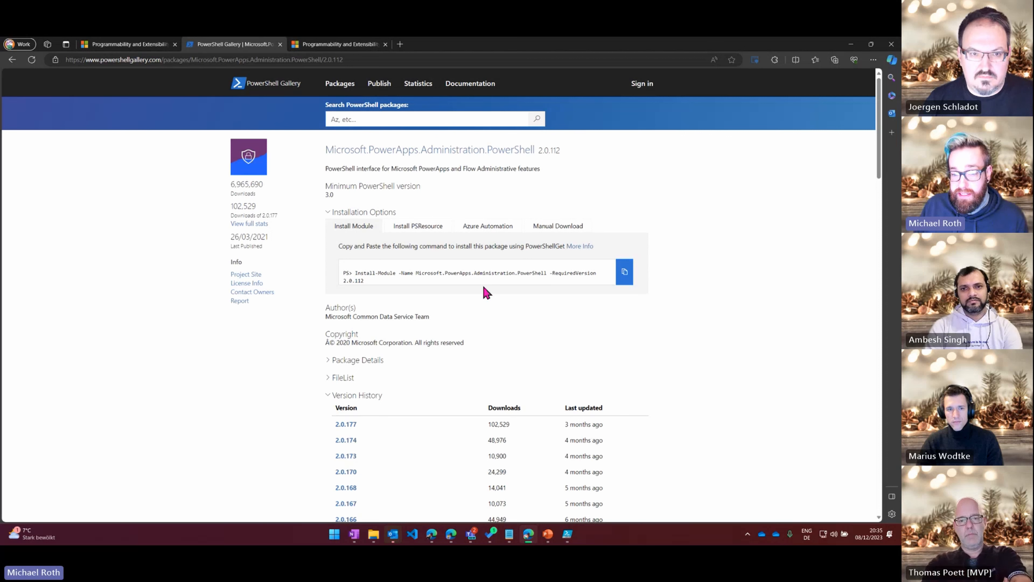
{"action": "mouse_move", "coordinate": [427, 282]}
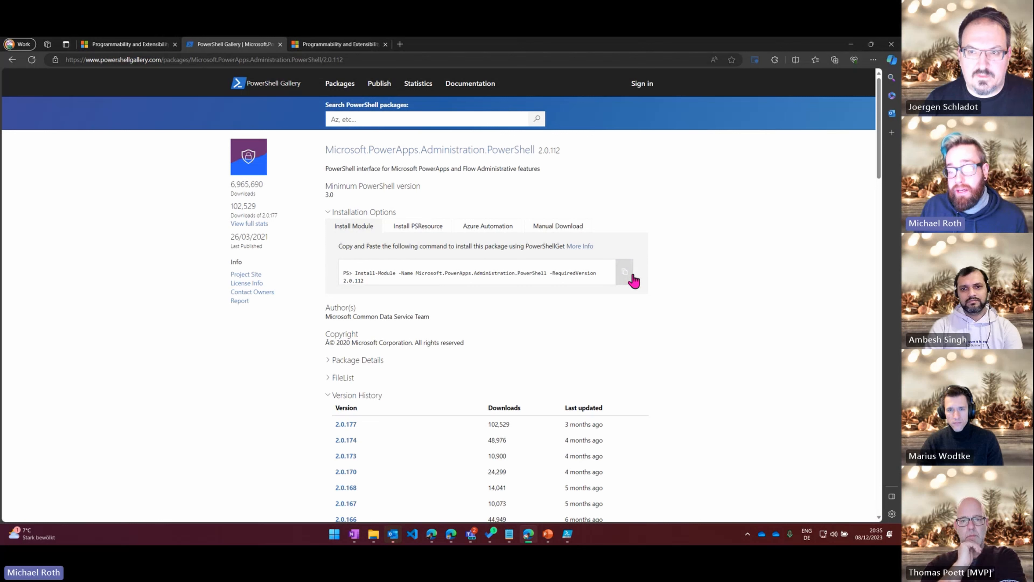
{"action": "left_click", "coordinate": [623, 272]}
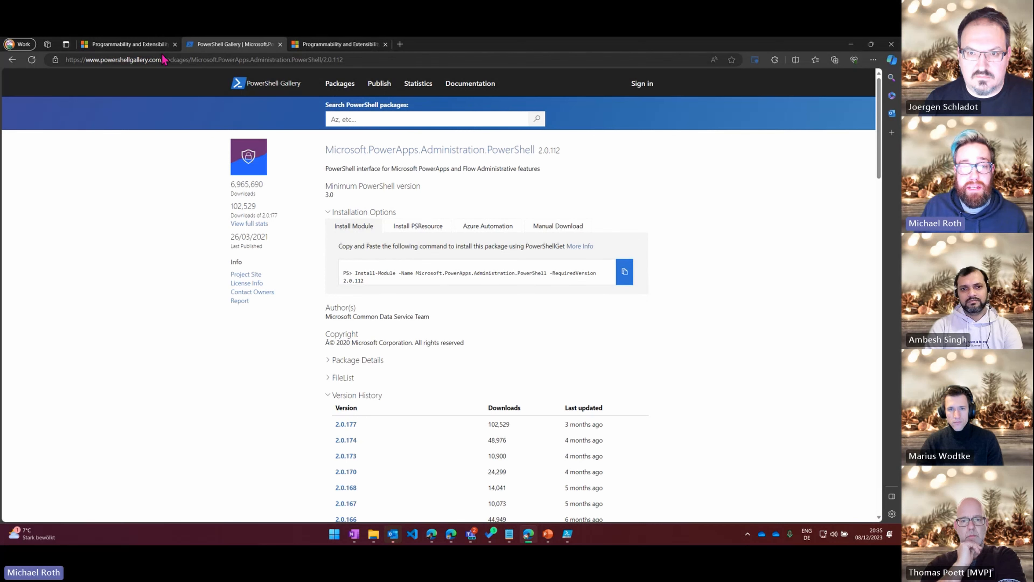
{"action": "left_click", "coordinate": [126, 44]}
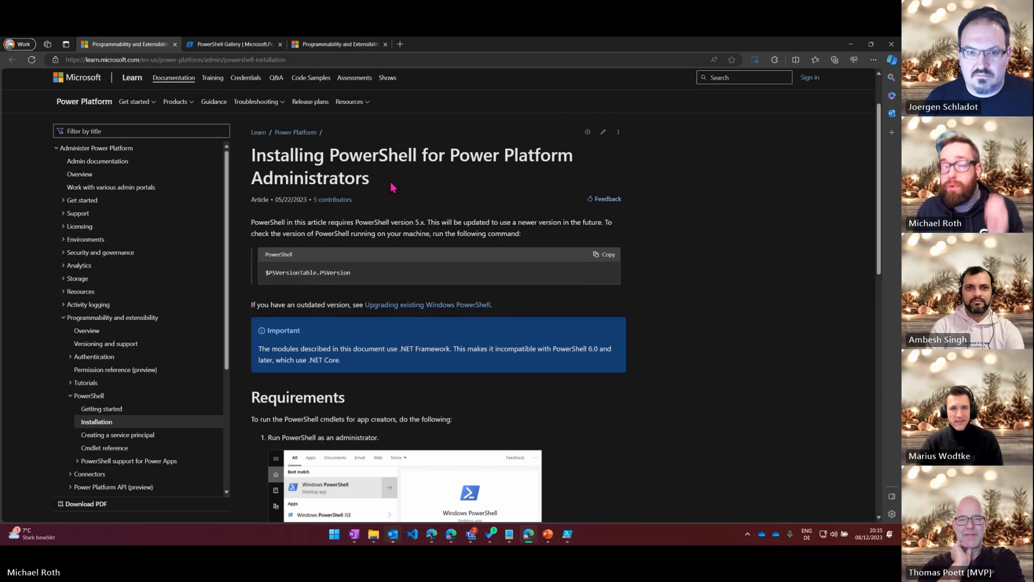
{"action": "mouse_move", "coordinate": [442, 194]}
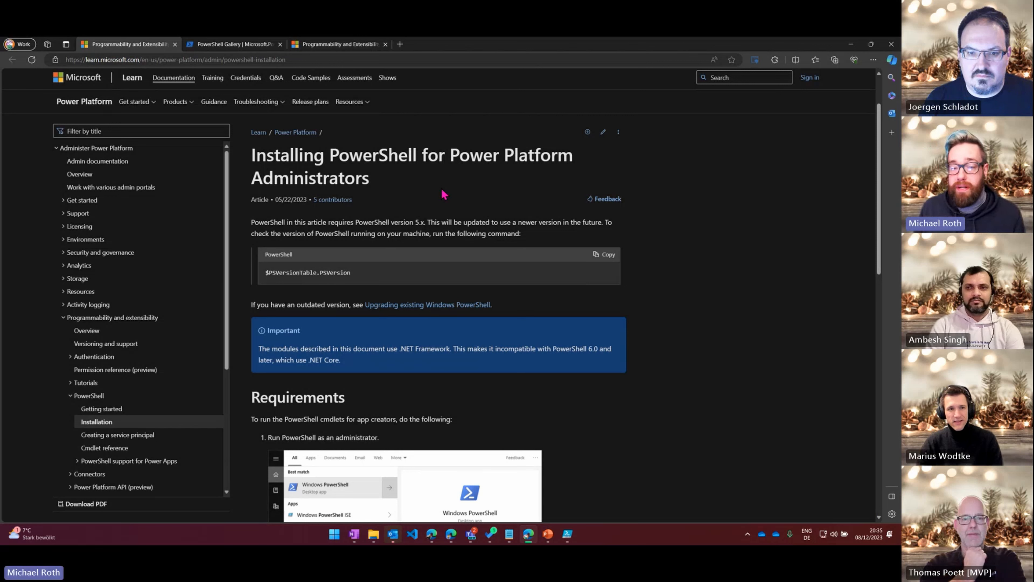
{"action": "mouse_move", "coordinate": [435, 188]}
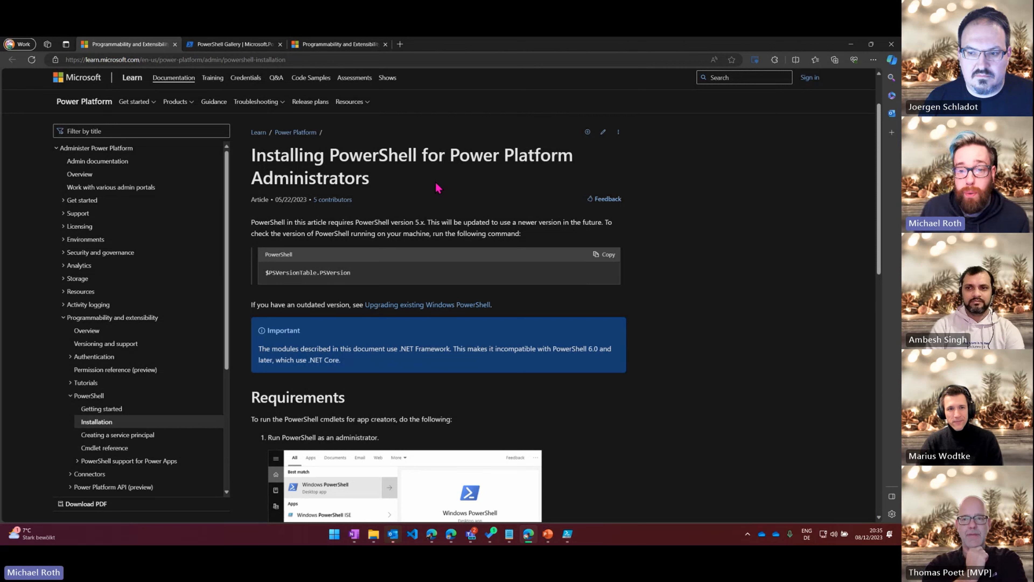
{"action": "mouse_move", "coordinate": [429, 132]}
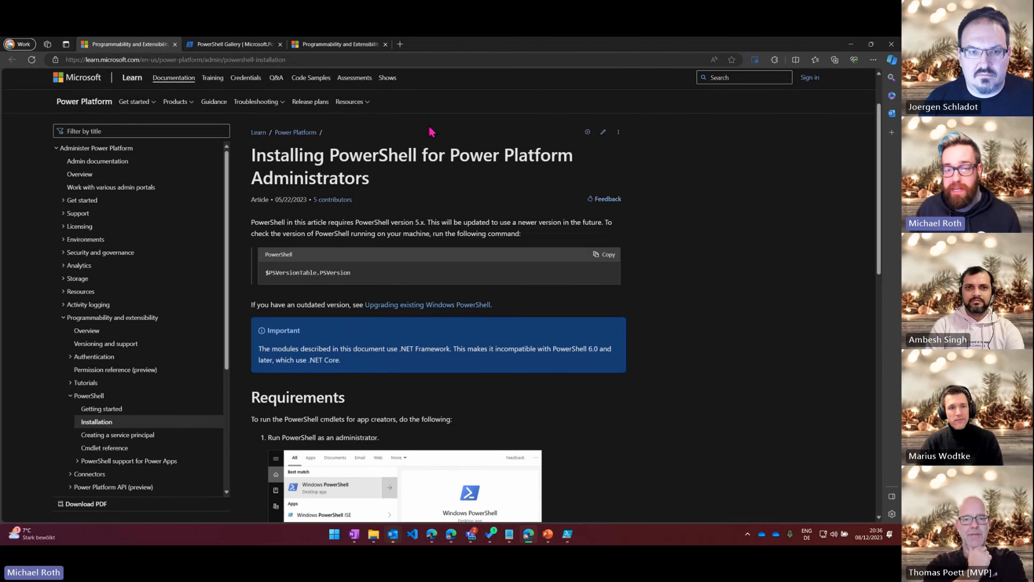
{"action": "mouse_move", "coordinate": [422, 149]}
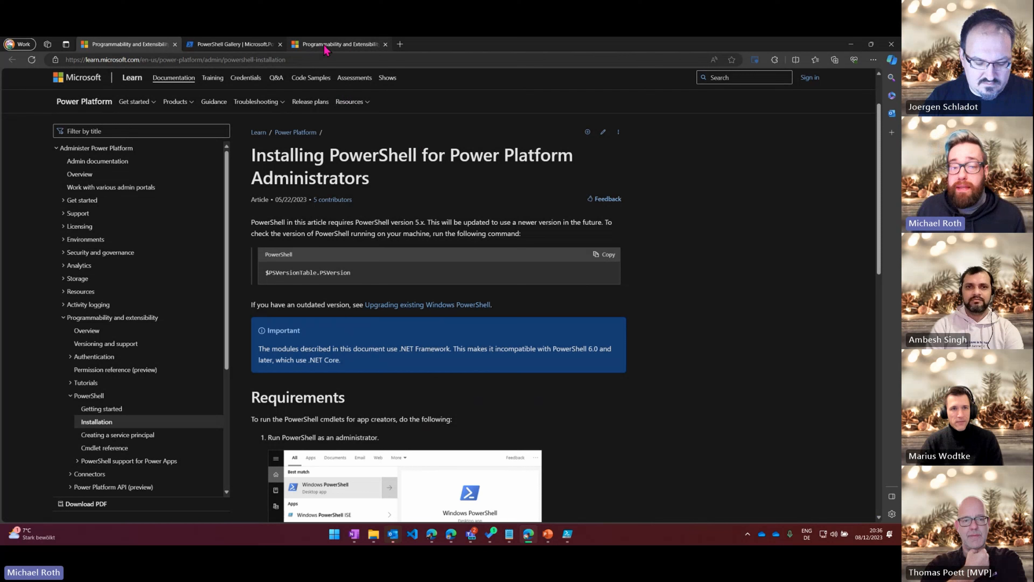
- Show the 'Get started with PowerShell for Power Platform Administrators' article with its sign-in section
{"action": "left_click", "coordinate": [102, 409]}
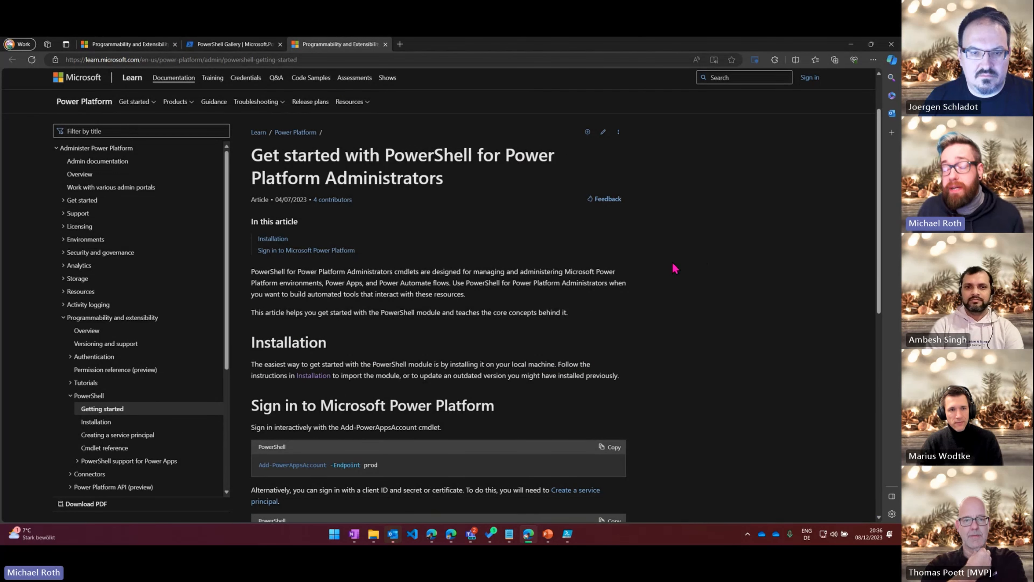
{"action": "mouse_move", "coordinate": [685, 255]}
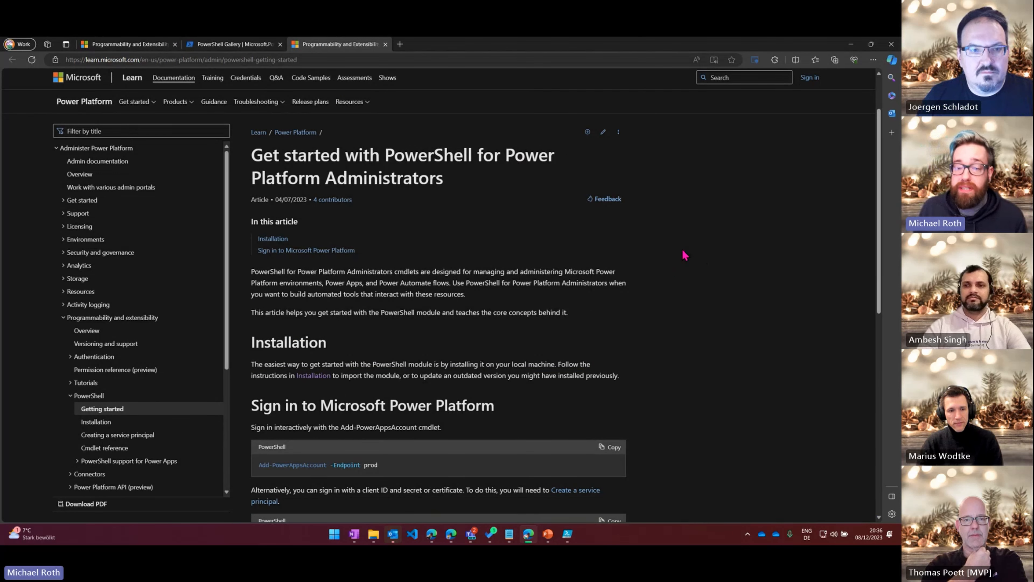
{"action": "mouse_move", "coordinate": [662, 218]}
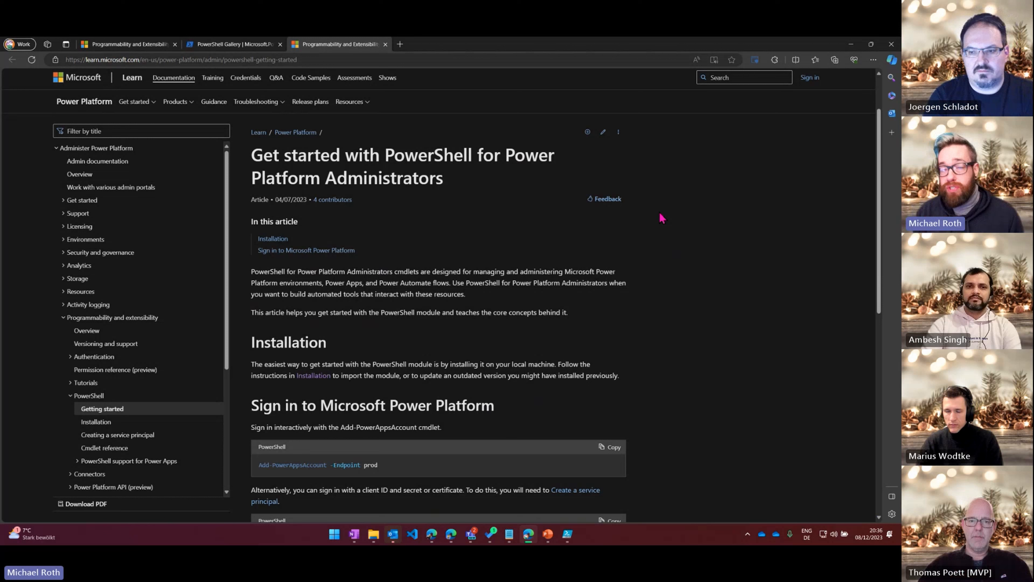
{"action": "mouse_move", "coordinate": [683, 258]}
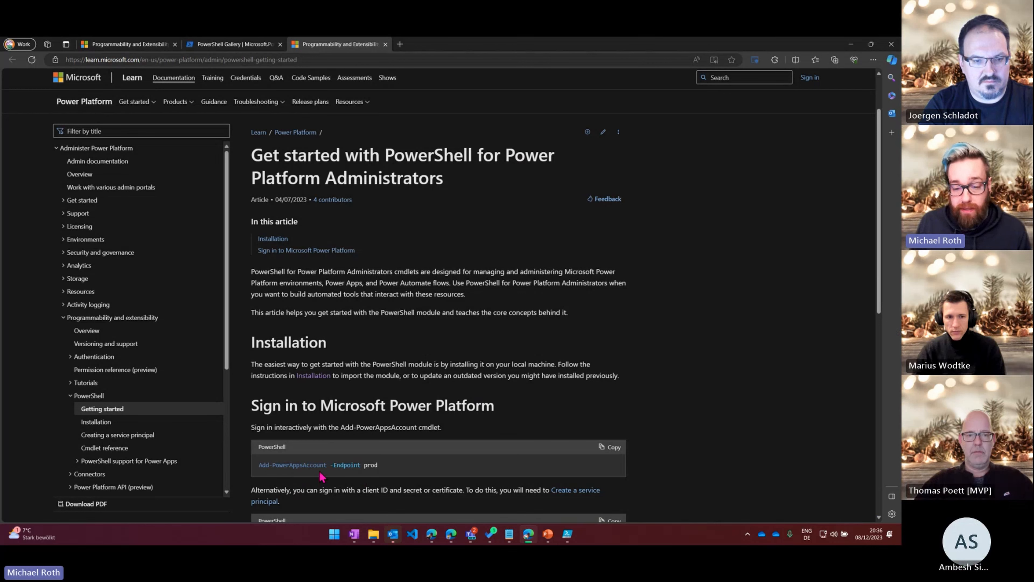
{"action": "mouse_move", "coordinate": [364, 475]}
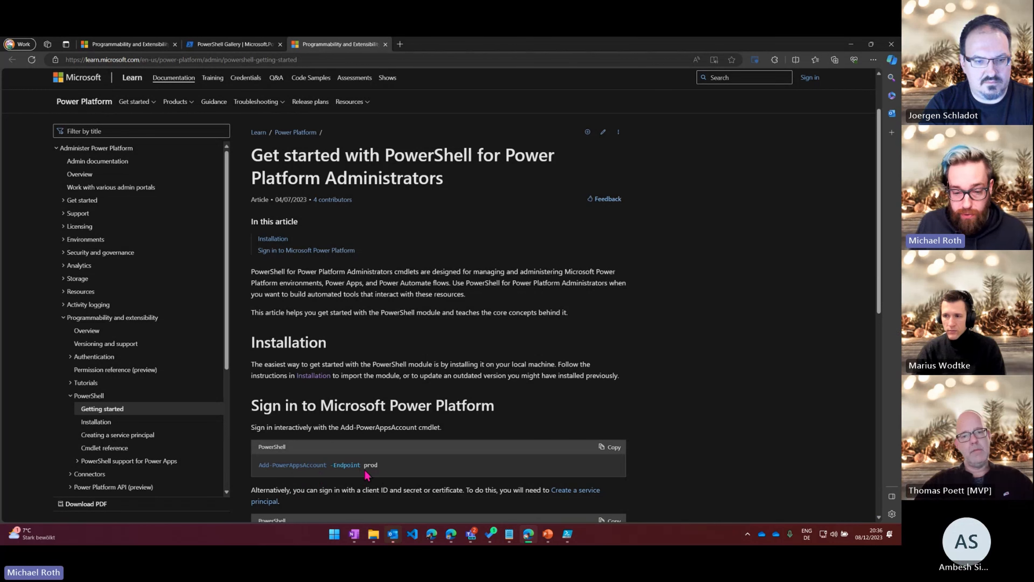
{"action": "mouse_move", "coordinate": [360, 475]}
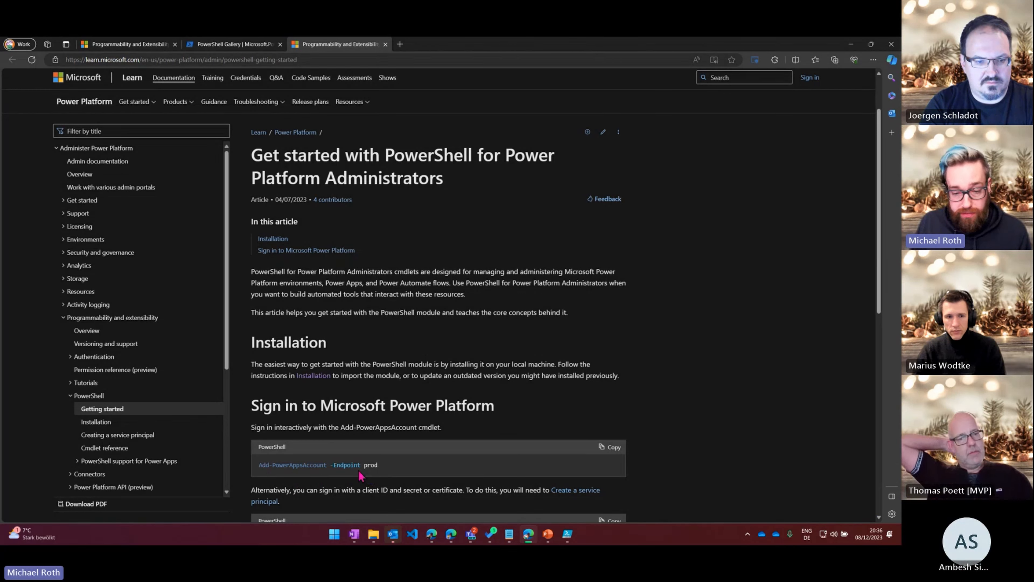
{"action": "mouse_move", "coordinate": [494, 450]}
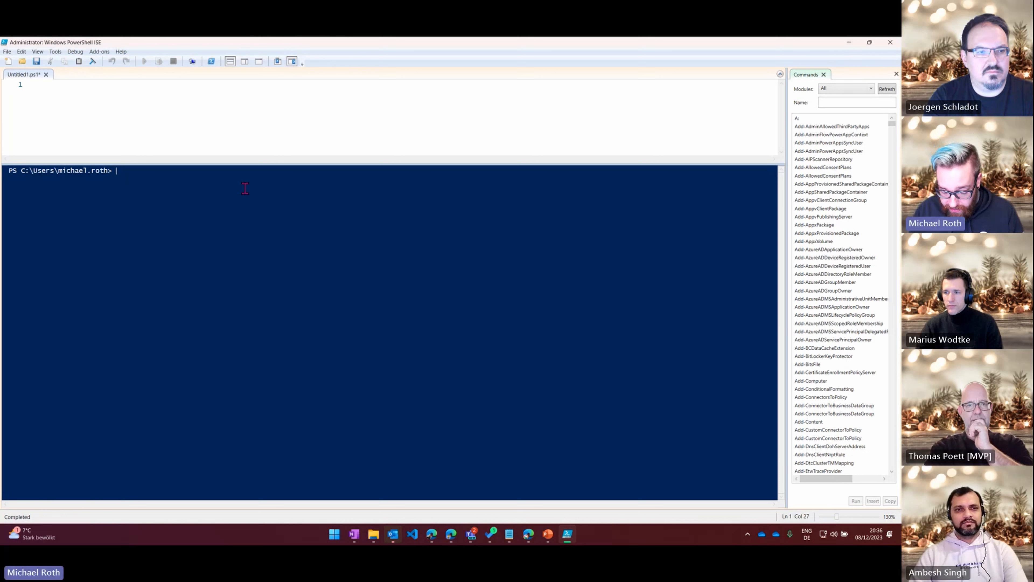
- Run Add-PowerAppsAccount in the console and complete the Power Platform sign-in
{"action": "type", "text": "add"}
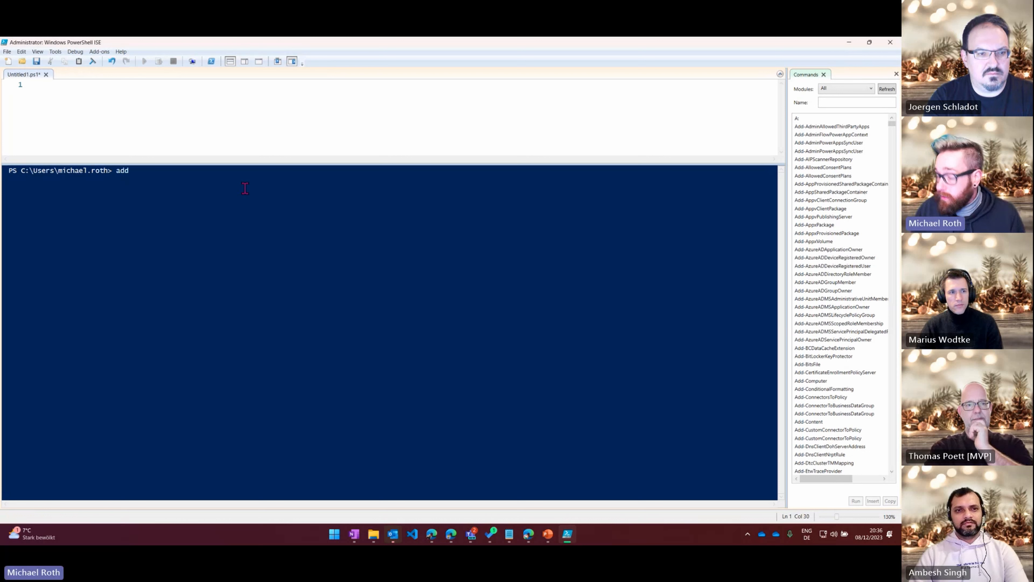
{"action": "type", "text": "-Power"}
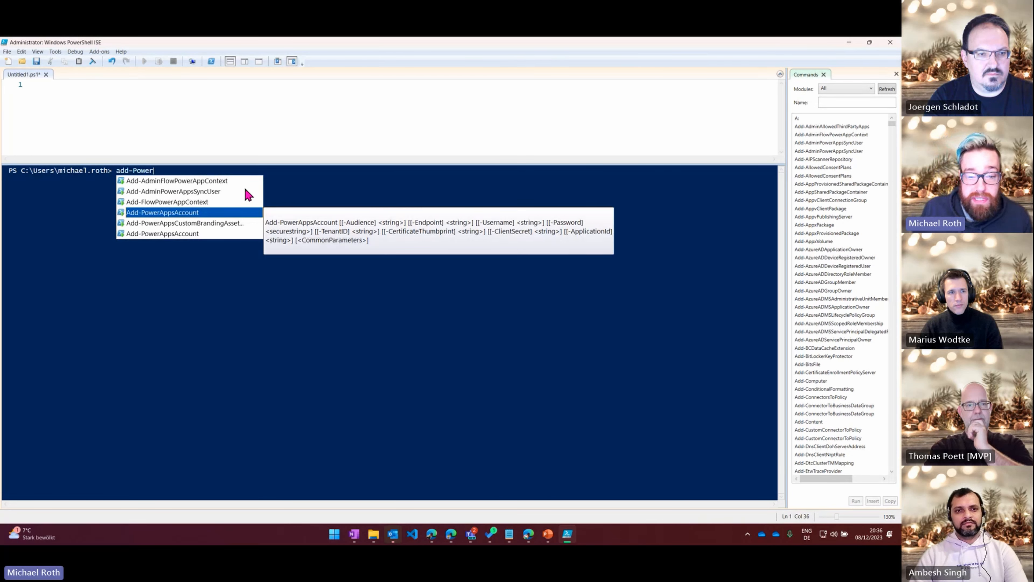
{"action": "mouse_move", "coordinate": [239, 277]}
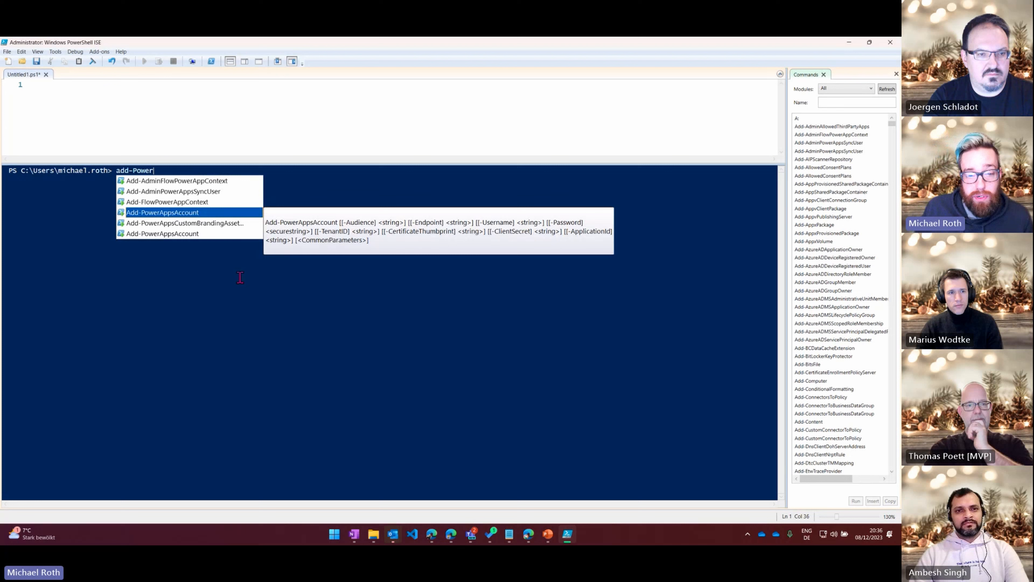
{"action": "mouse_move", "coordinate": [205, 224]}
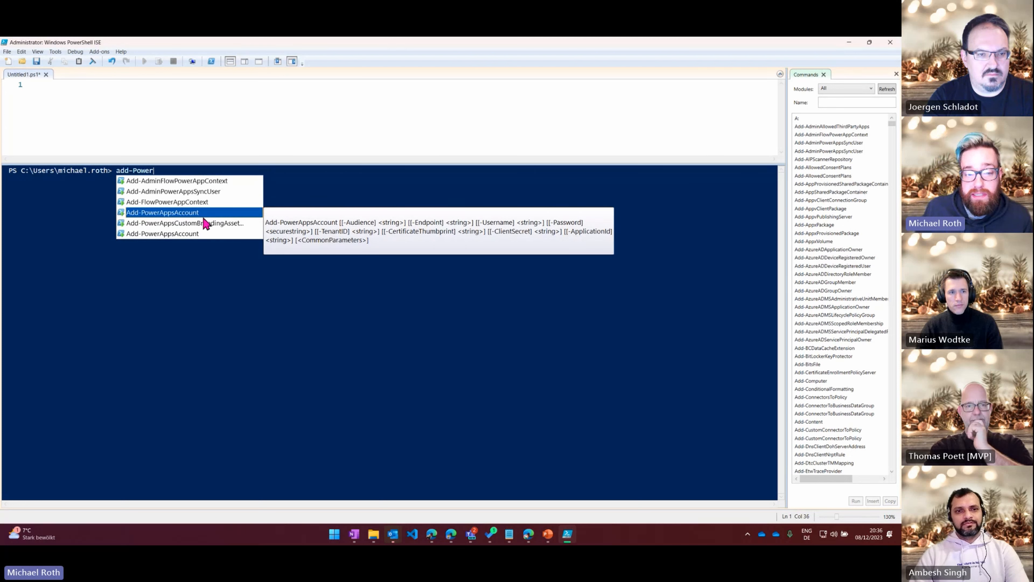
{"action": "mouse_move", "coordinate": [191, 217]}
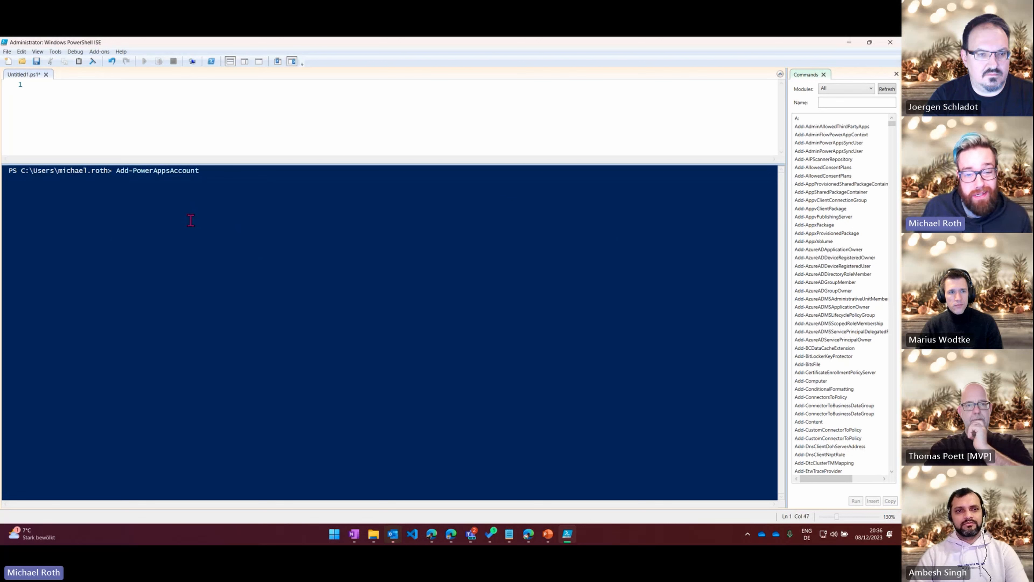
{"action": "mouse_move", "coordinate": [197, 228]}
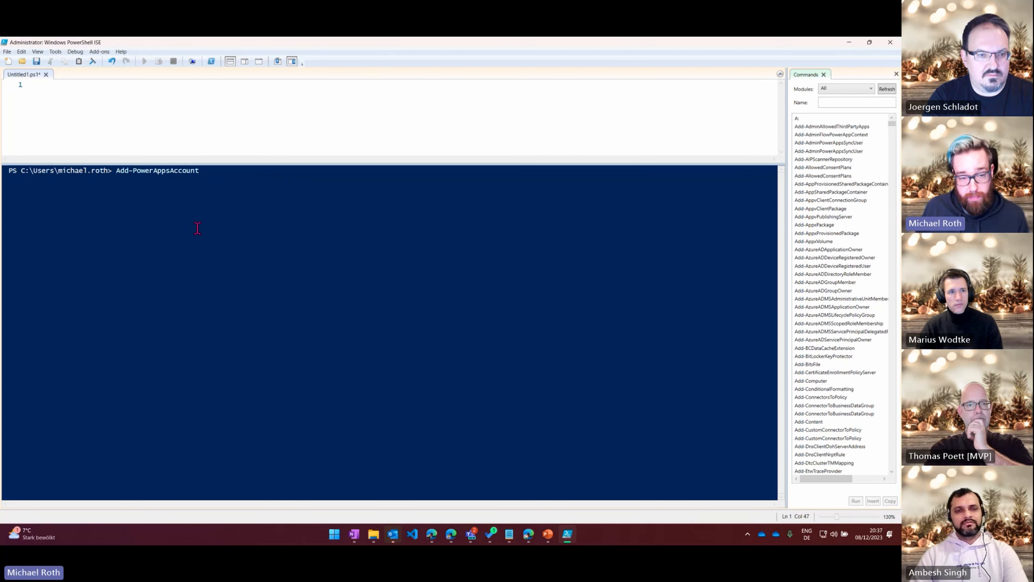
{"action": "left_click", "coordinate": [144, 61]}
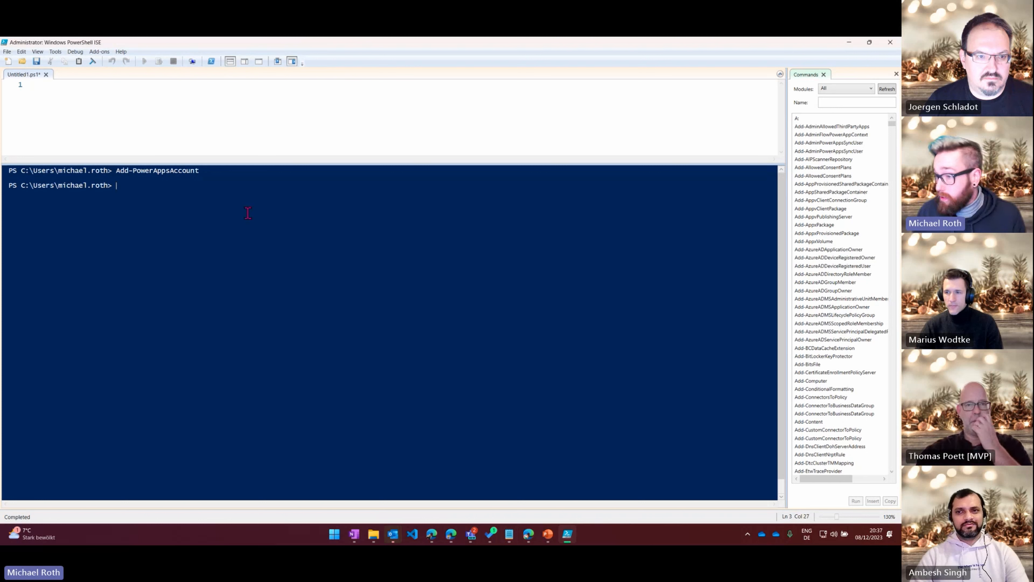
- Run Get-TenantSettings to list tenant settings, showing disableSurveyFeedback as False
{"action": "type", "text": "Get"}
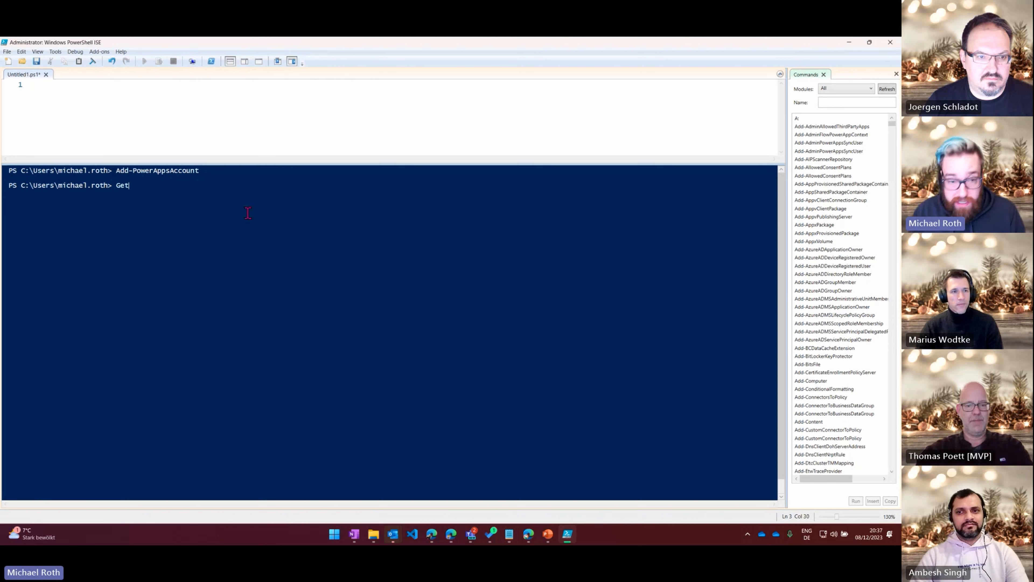
{"action": "type", "text": "-TenantSettings"}
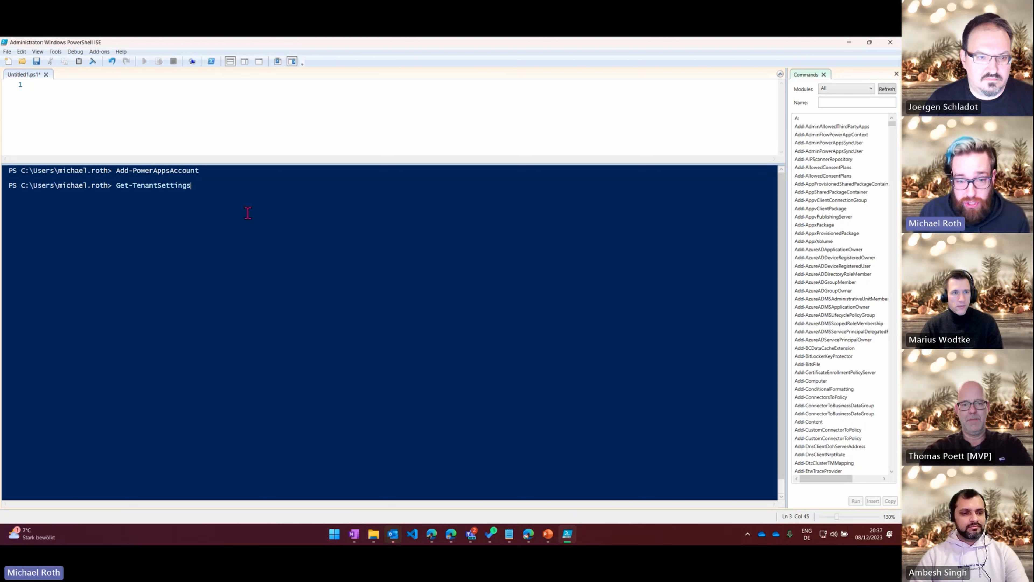
{"action": "key", "text": "Return"}
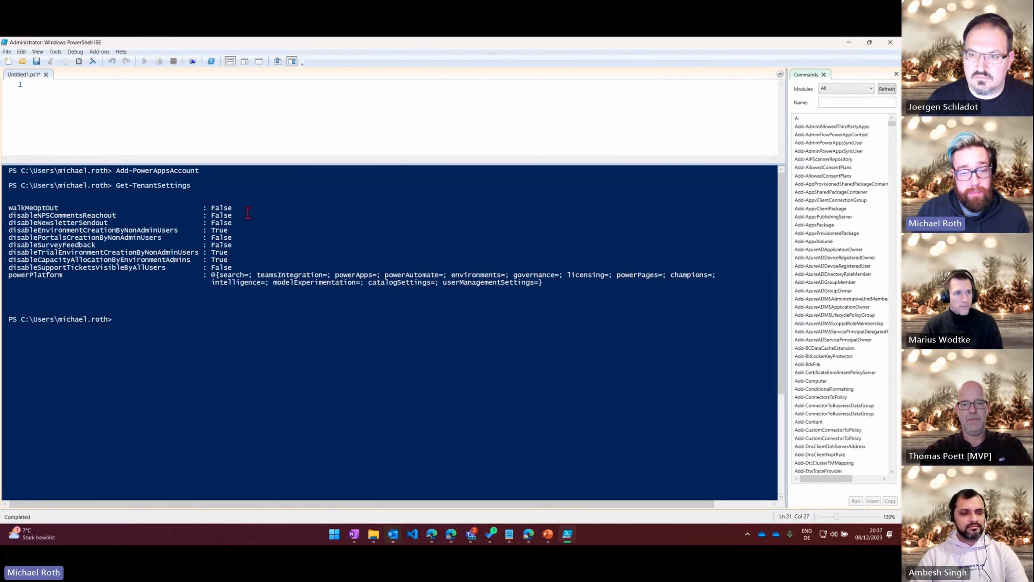
{"action": "mouse_move", "coordinate": [284, 185]}
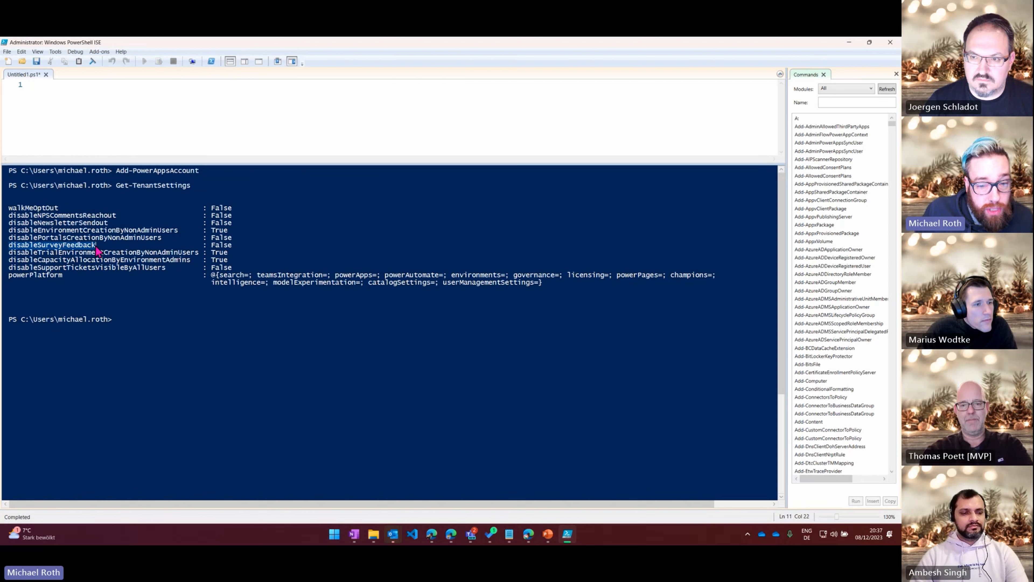
{"action": "mouse_move", "coordinate": [227, 245]}
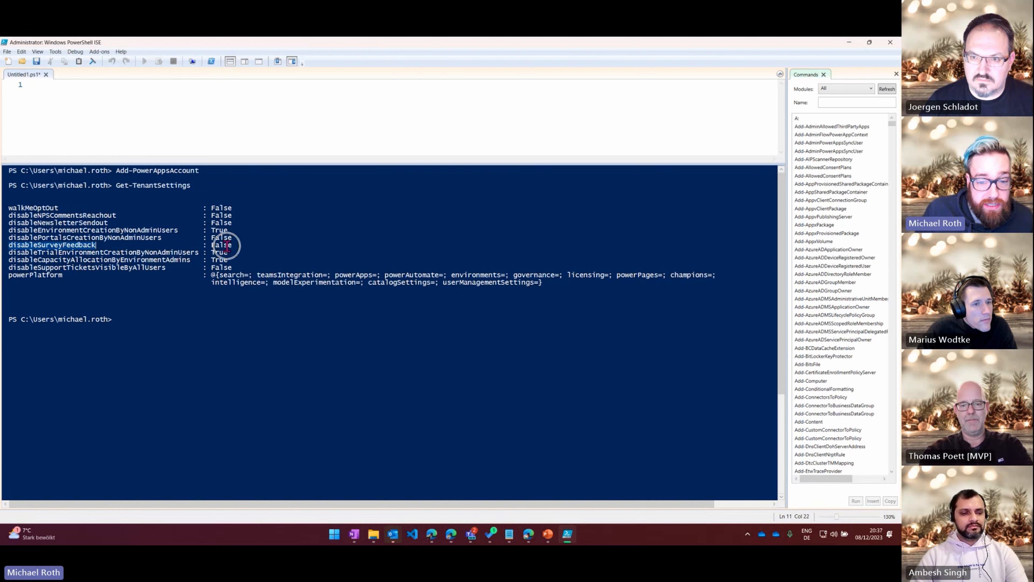
{"action": "mouse_move", "coordinate": [236, 245]}
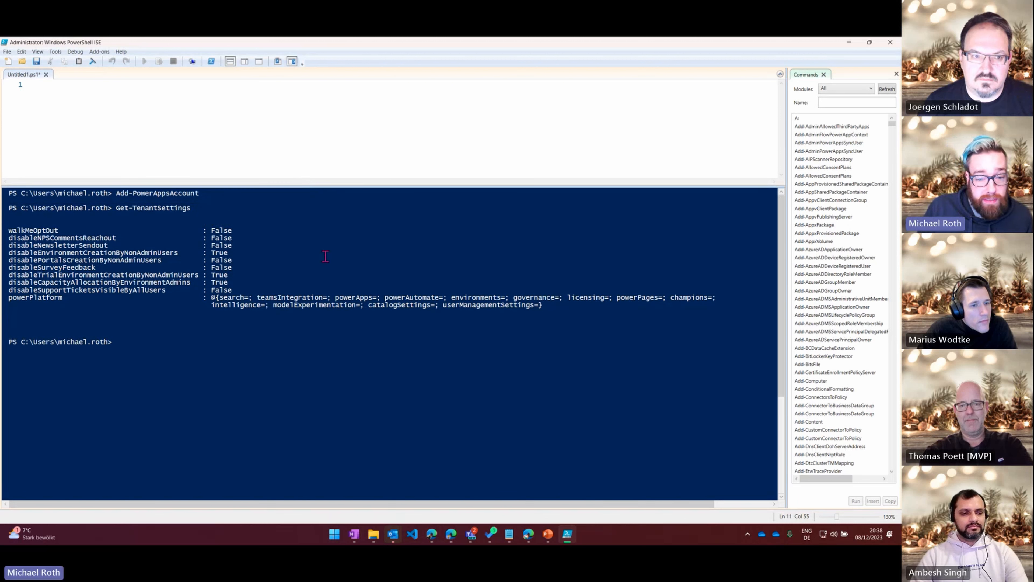
{"action": "mouse_move", "coordinate": [102, 287]}
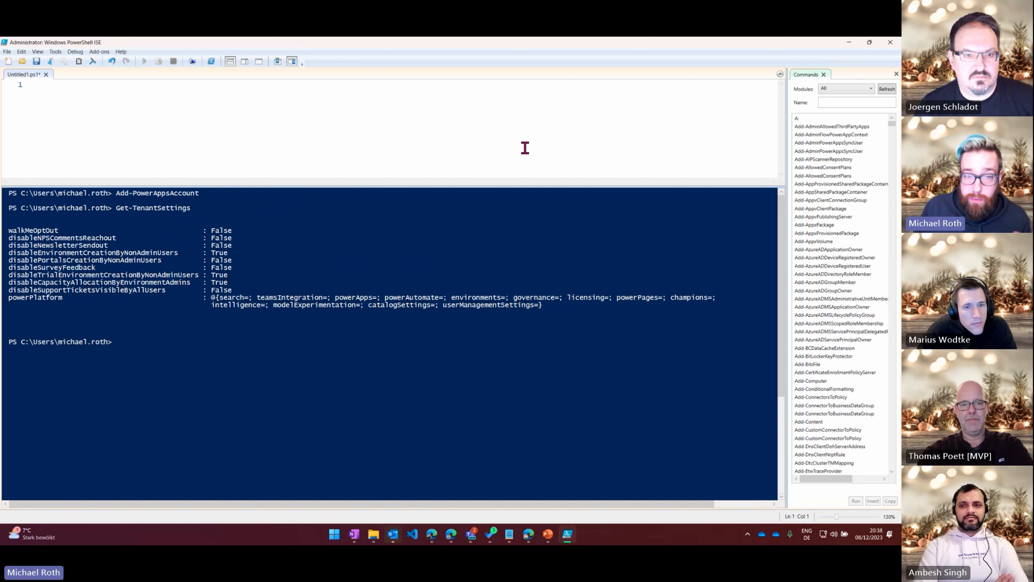
{"action": "mouse_move", "coordinate": [519, 142]}
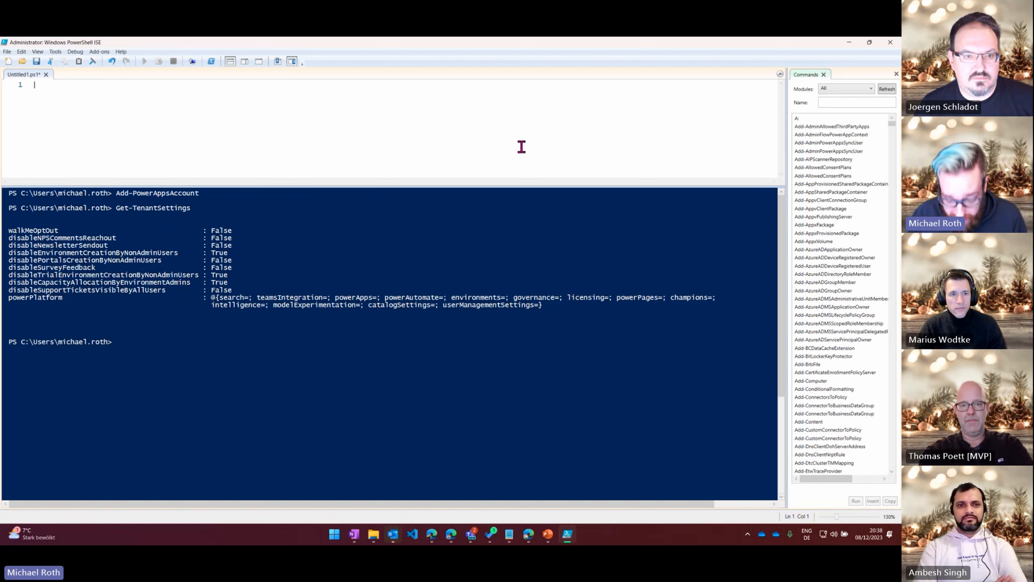
- Write $requestBody = @{ disableSurveyFeedback = $true } in the script pane
{"action": "type", "text": "$"}
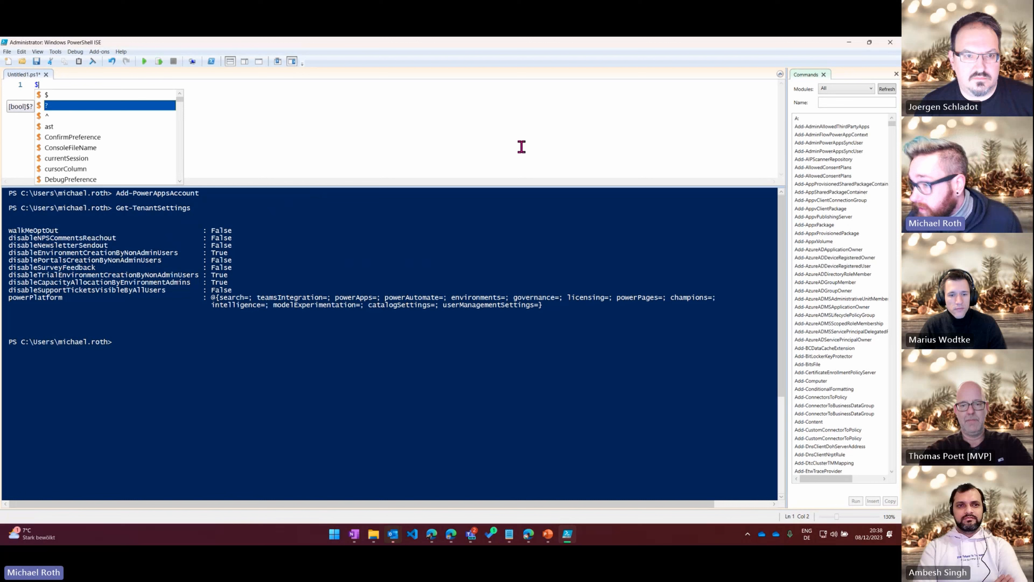
{"action": "type", "text": "requz"}
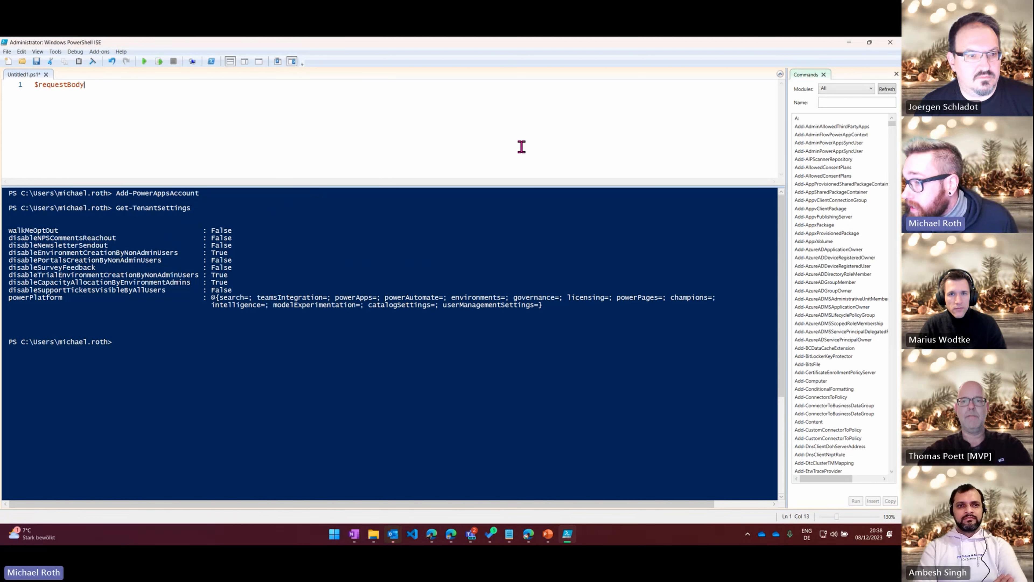
{"action": "type", "text": "= @"}
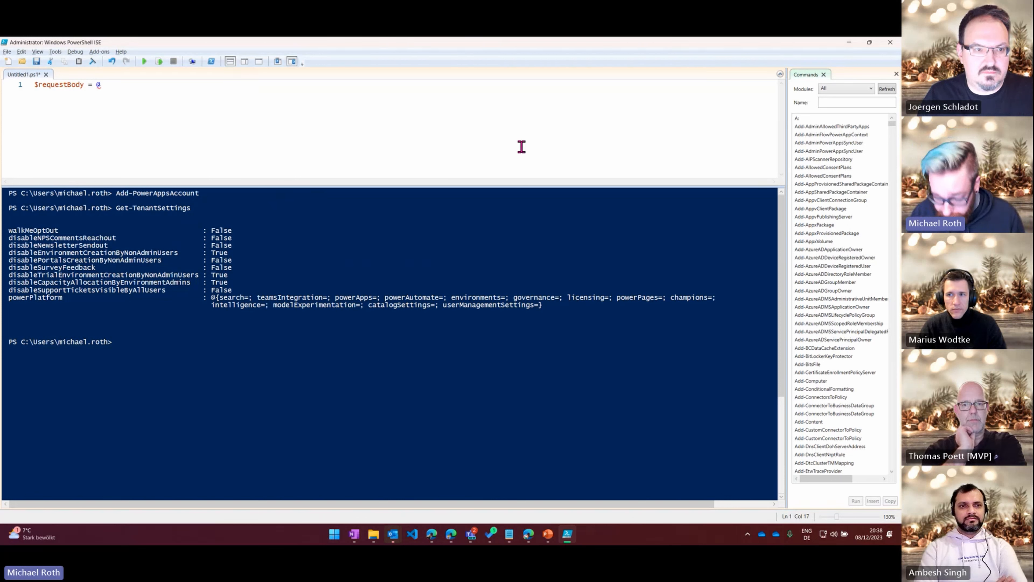
{"action": "type", "text": "{"}
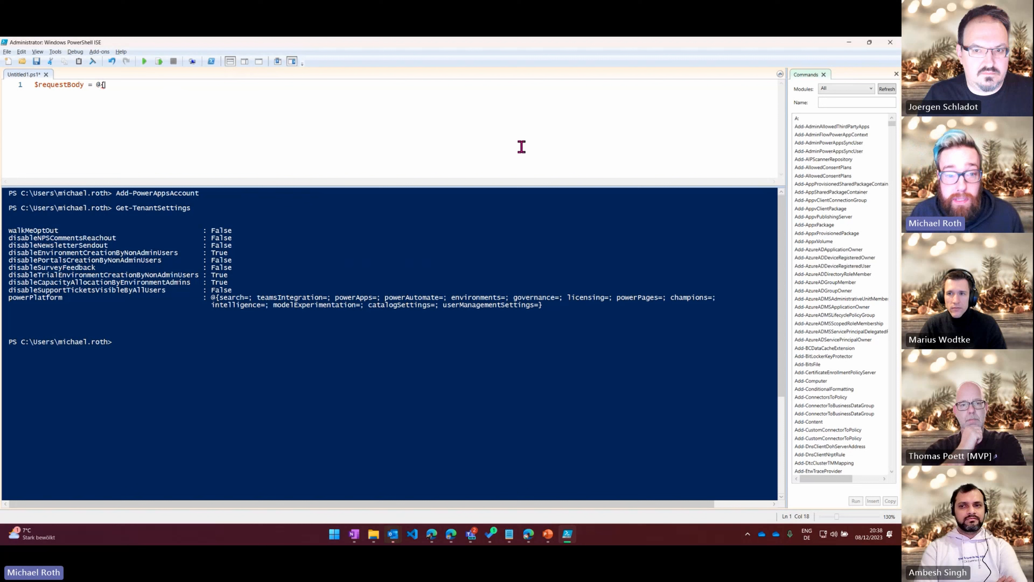
{"action": "key", "text": "Return"}
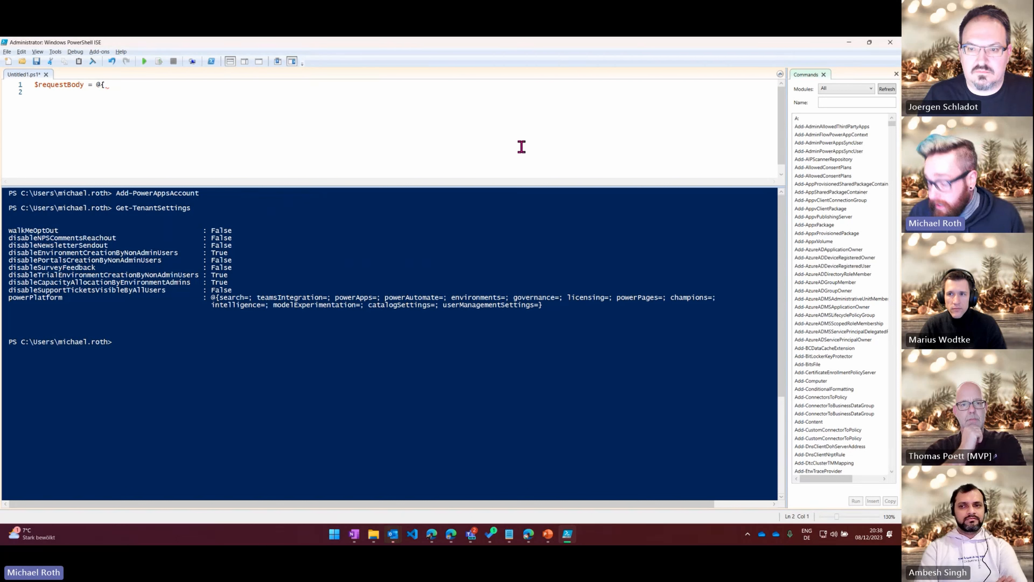
{"action": "type", "text": "disable"}
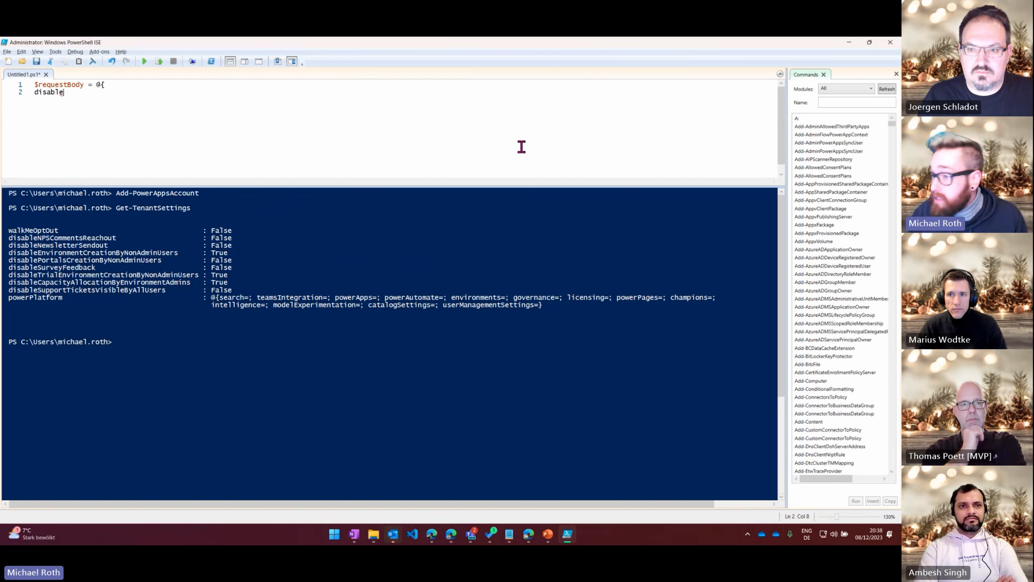
{"action": "type", "text": "Survey"}
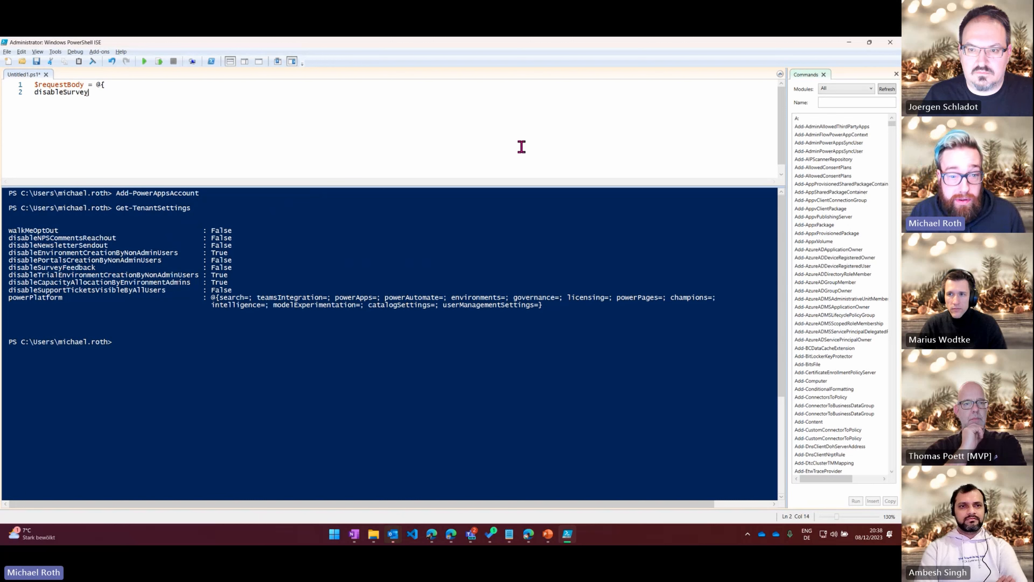
{"action": "type", "text": "Feedback ="}
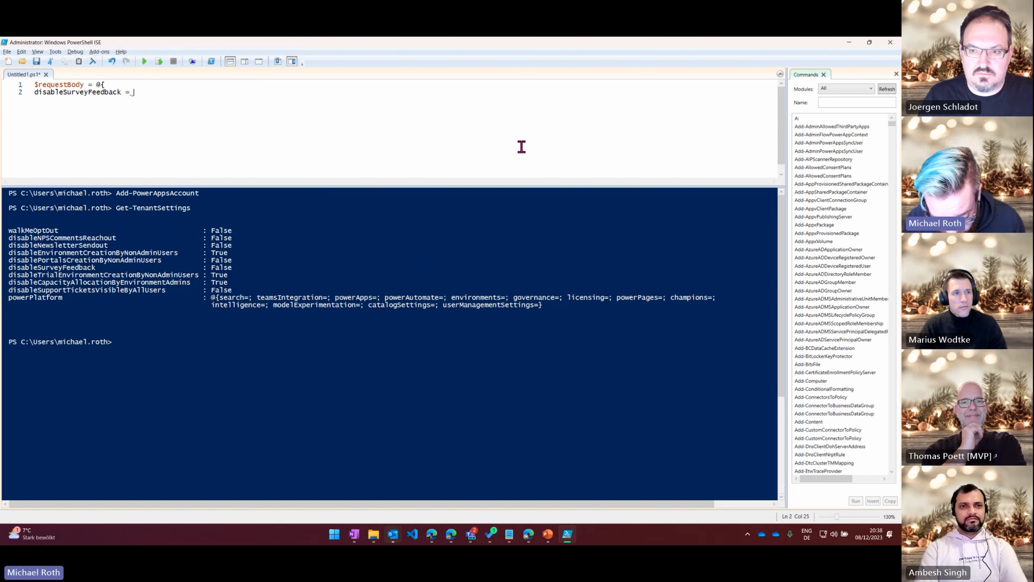
{"action": "type", "text": "$true"}
{"action": "type", "text": "}"}
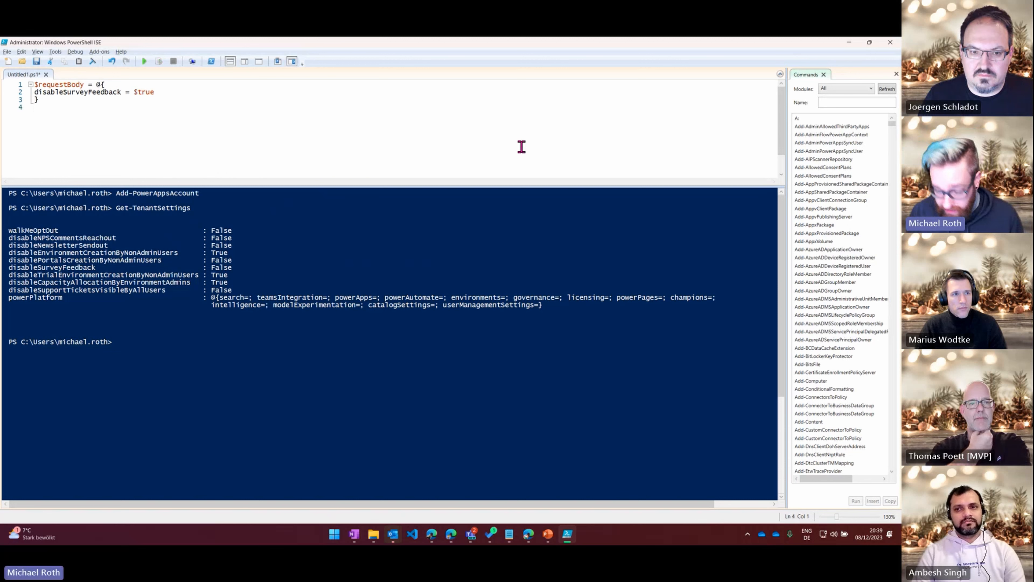
- Add the line Set-TenantSettings -RequestBody $requestBody below the hashtable
{"action": "type", "text": "Set-"}
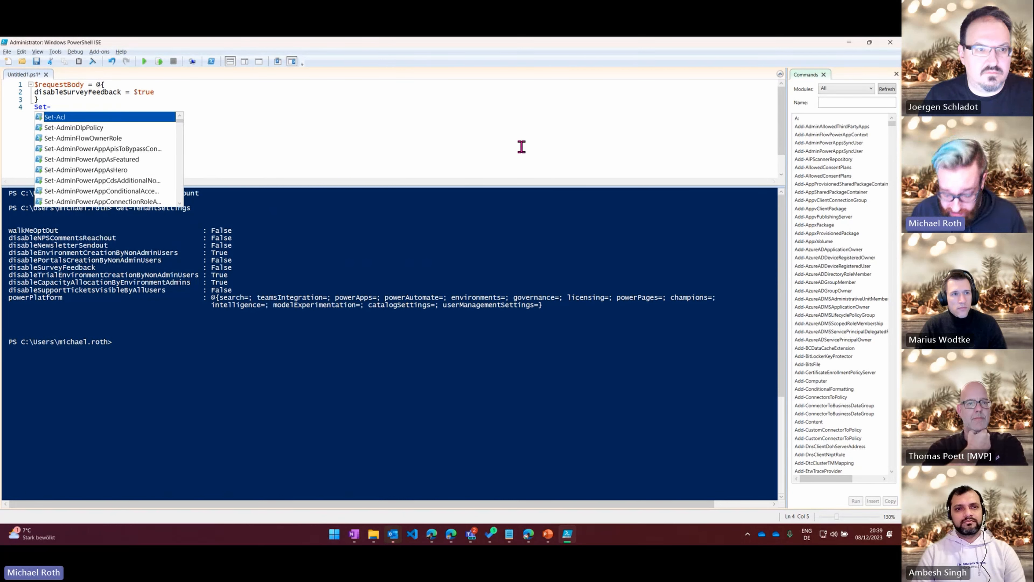
{"action": "type", "text": "TenantSettings"}
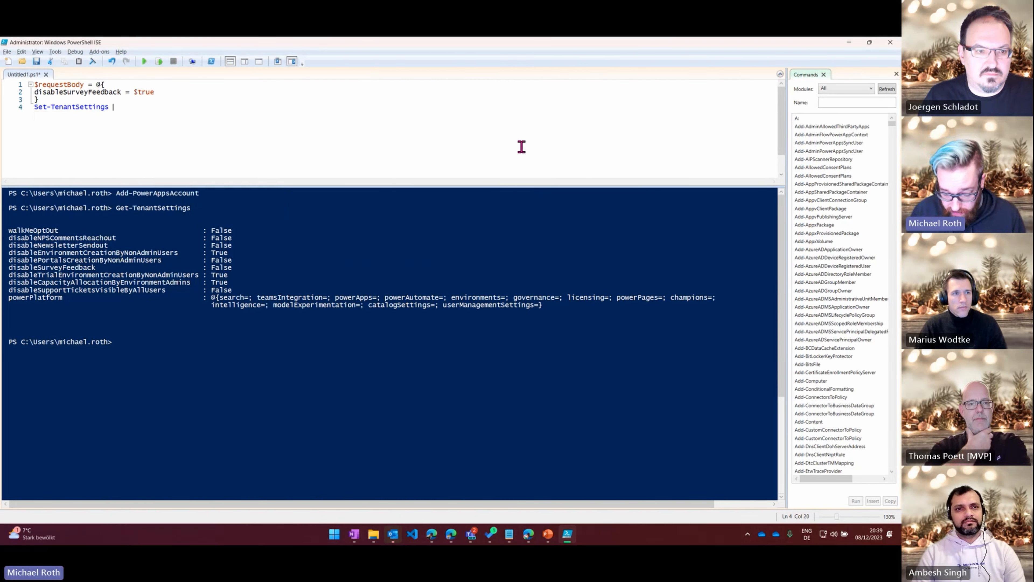
{"action": "type", "text": "-RequestBody"}
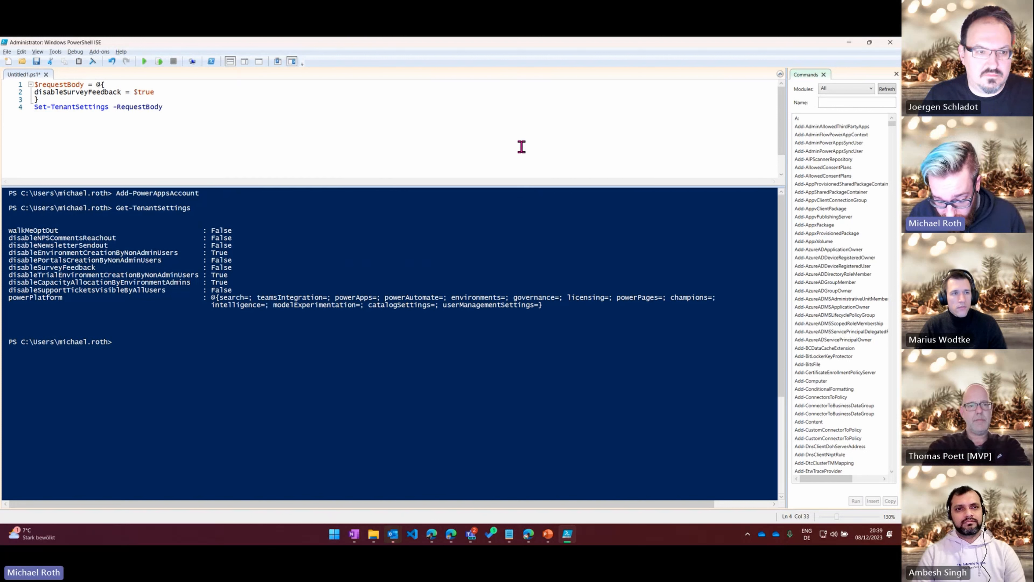
{"action": "type", "text": "$"}
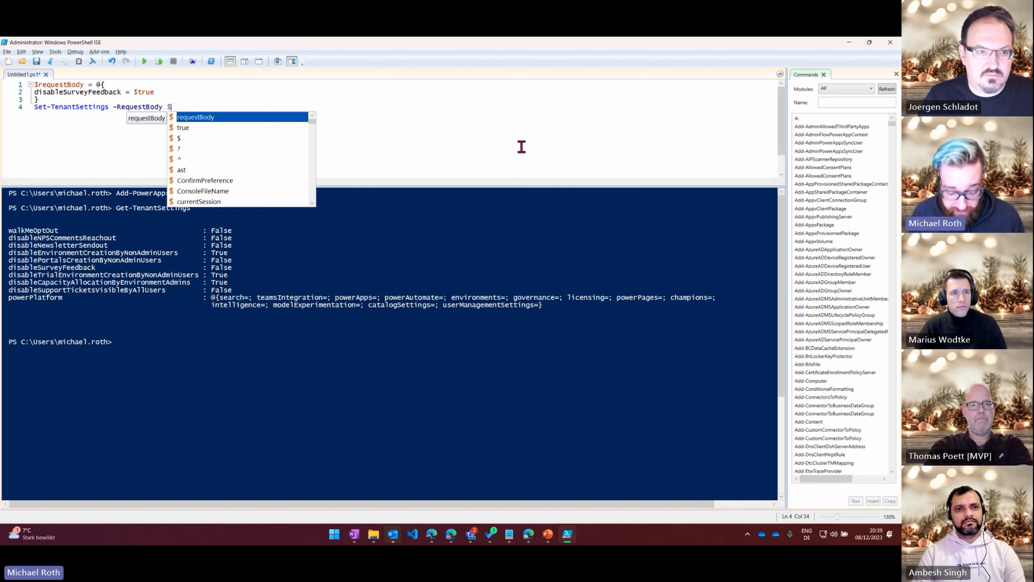
{"action": "mouse_move", "coordinate": [205, 124]}
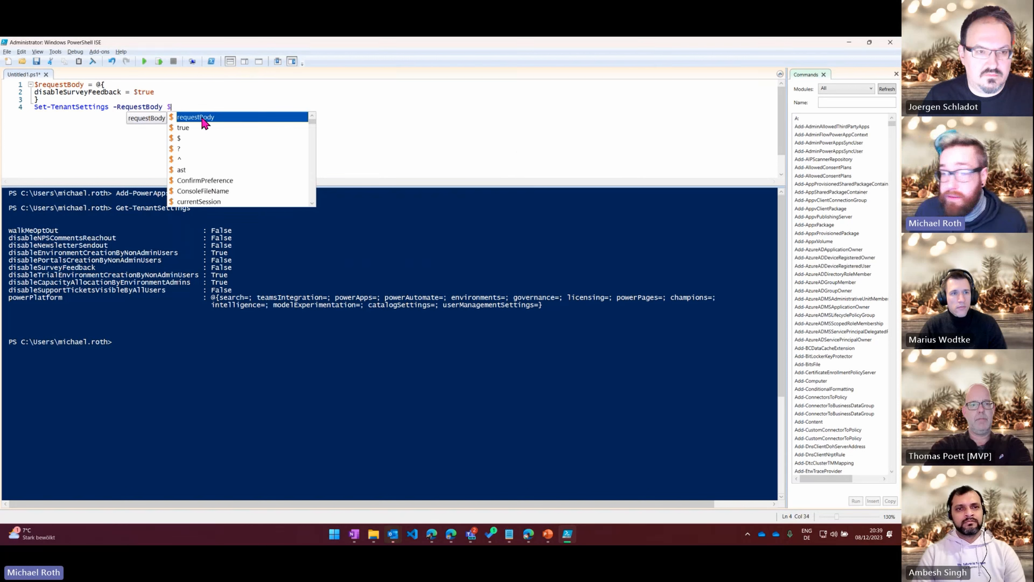
{"action": "left_click", "coordinate": [195, 117]}
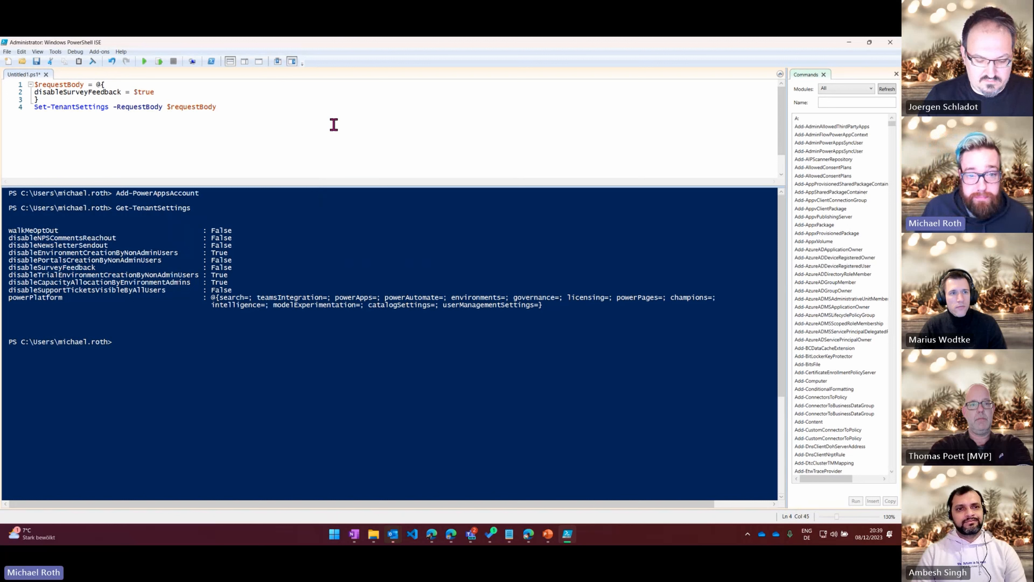
{"action": "mouse_move", "coordinate": [258, 108]}
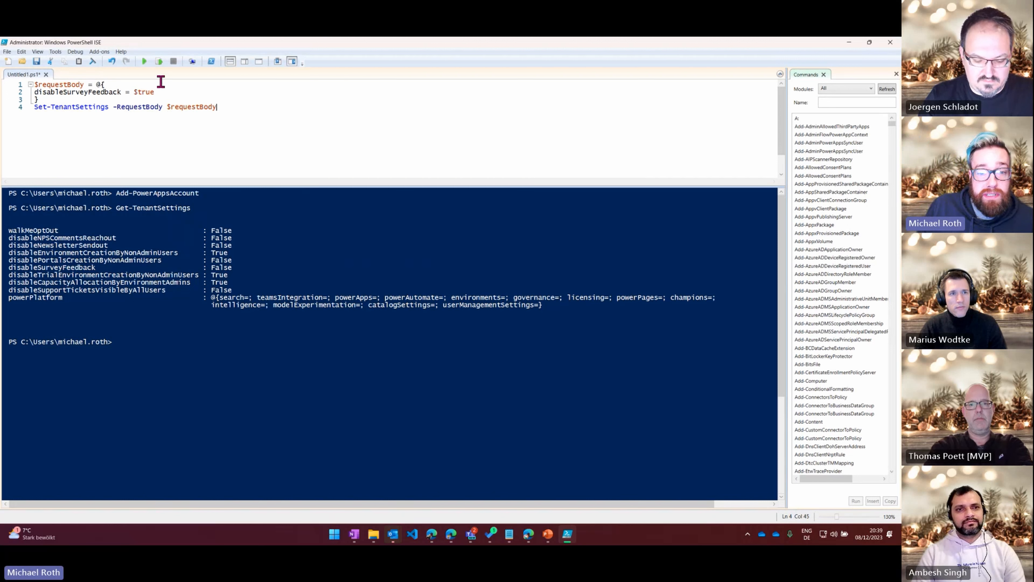
{"action": "mouse_move", "coordinate": [144, 61]}
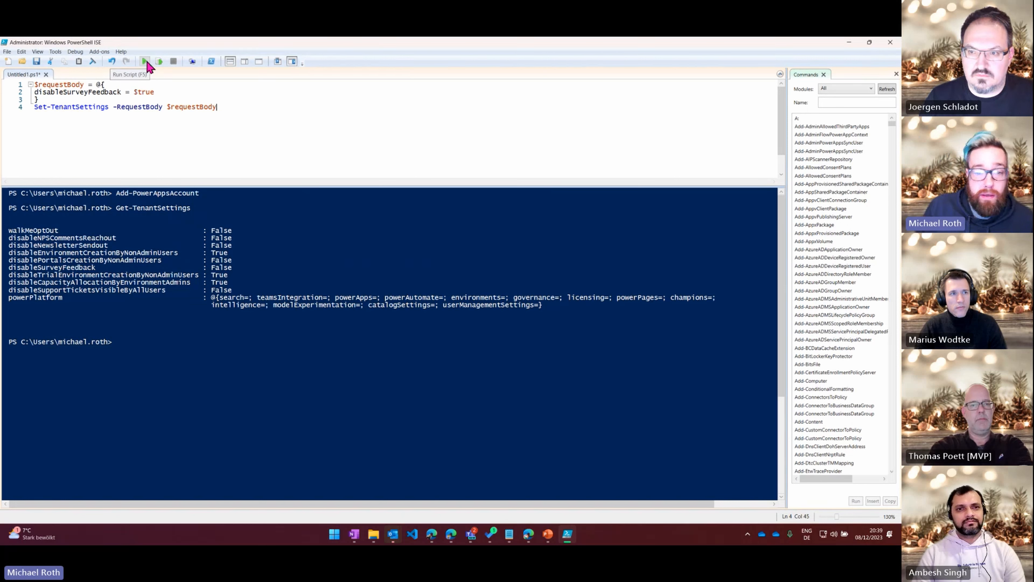
{"action": "mouse_move", "coordinate": [159, 61]}
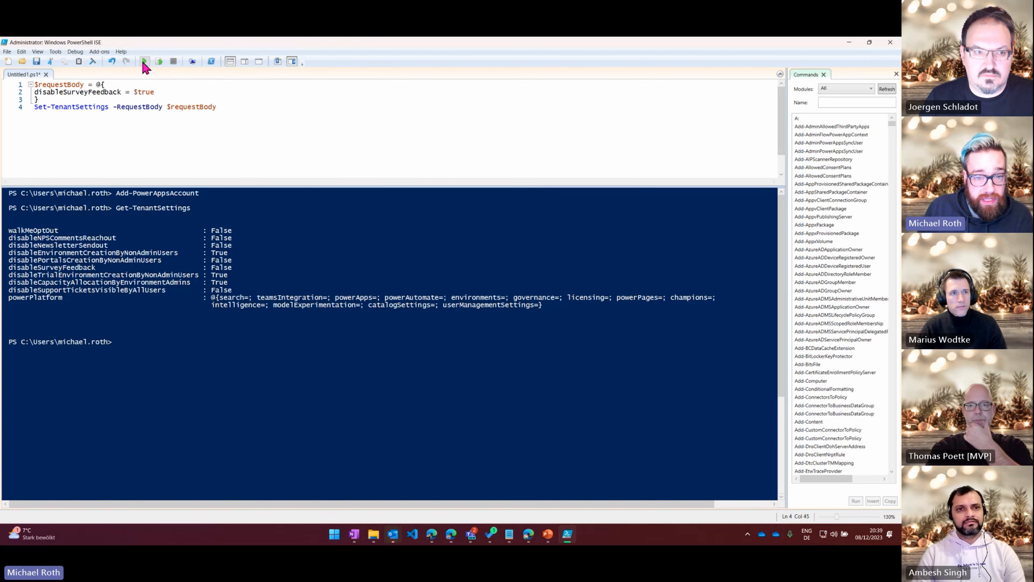
- Run the script so the returned settings show disableSurveyFeedback : True
{"action": "left_click", "coordinate": [144, 60]}
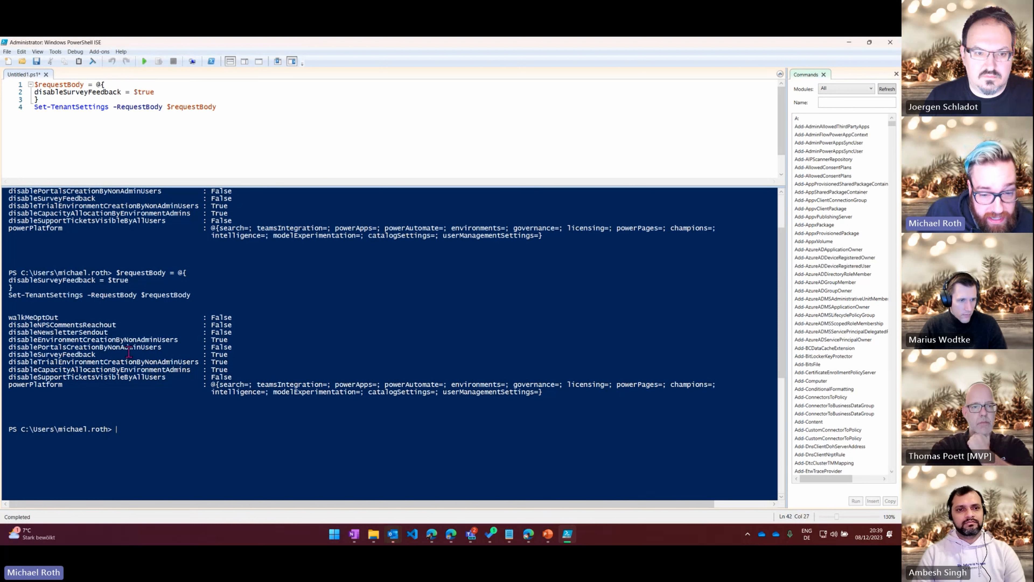
{"action": "mouse_move", "coordinate": [170, 354]}
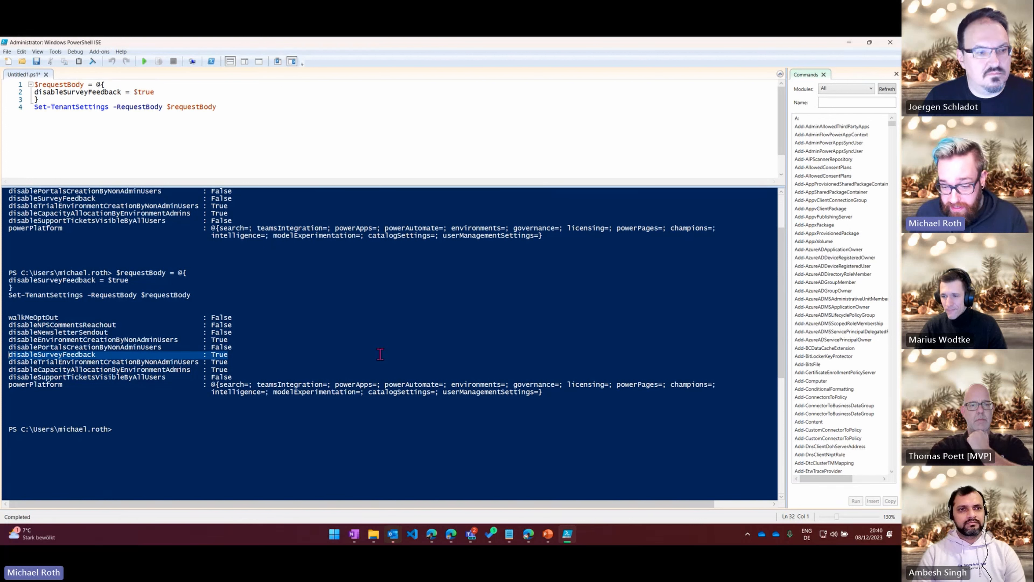
{"action": "mouse_move", "coordinate": [473, 534]}
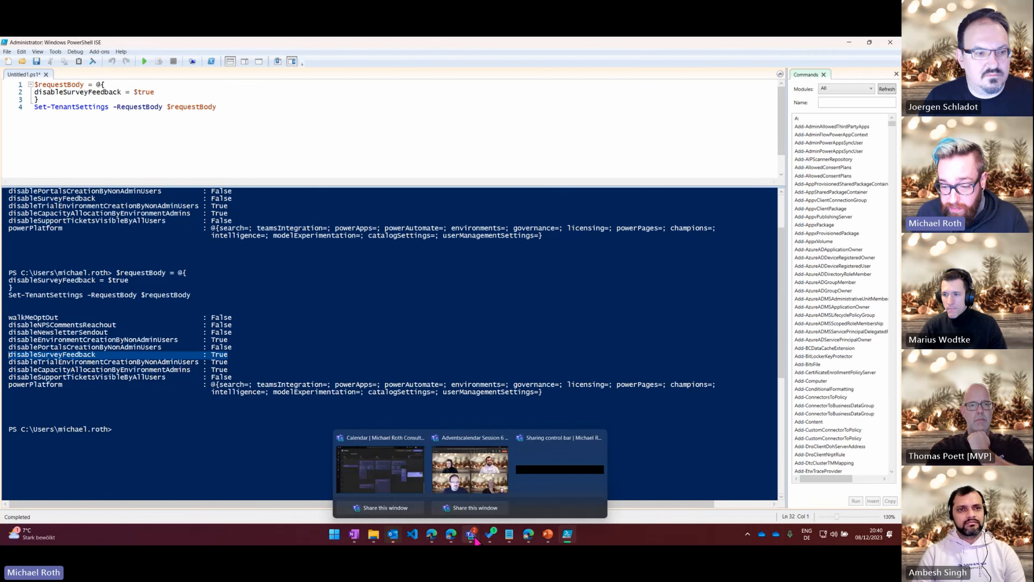